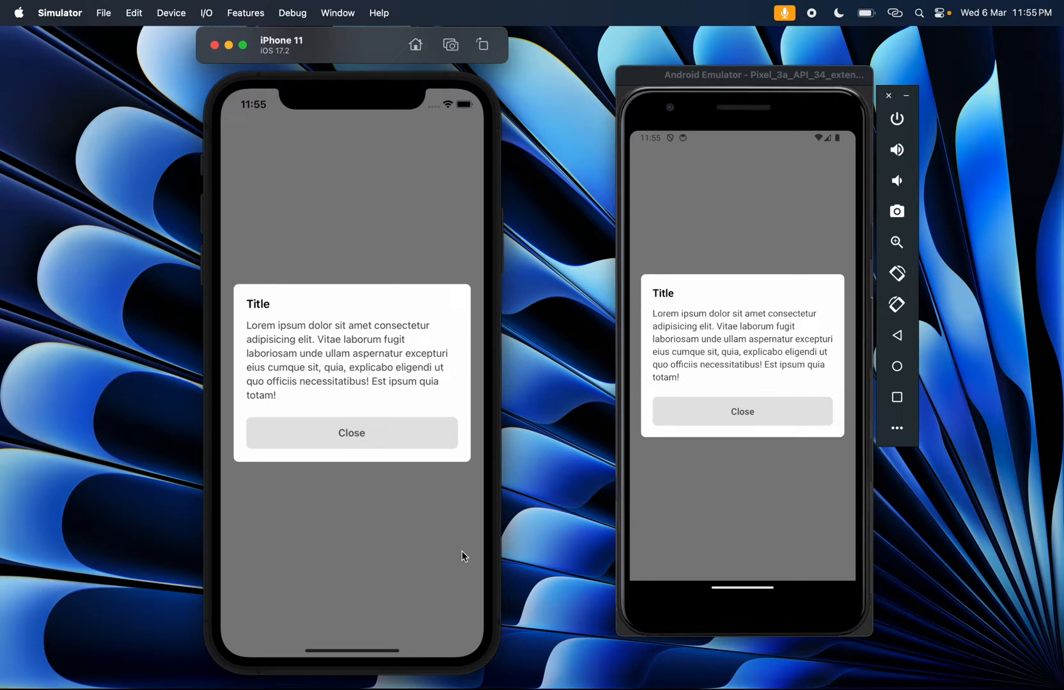
{"action": "mouse_move", "coordinate": [343, 446]}
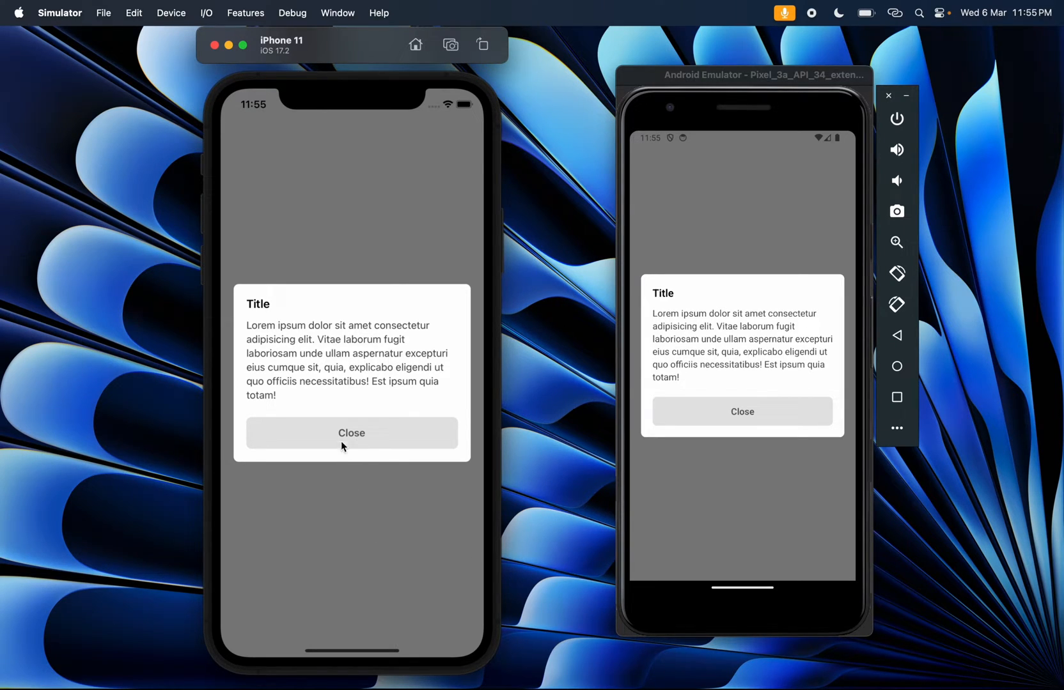
Step: Close and reopen the modal card on the iPhone simulator, then return to the editor
{"action": "left_click", "coordinate": [351, 433]}
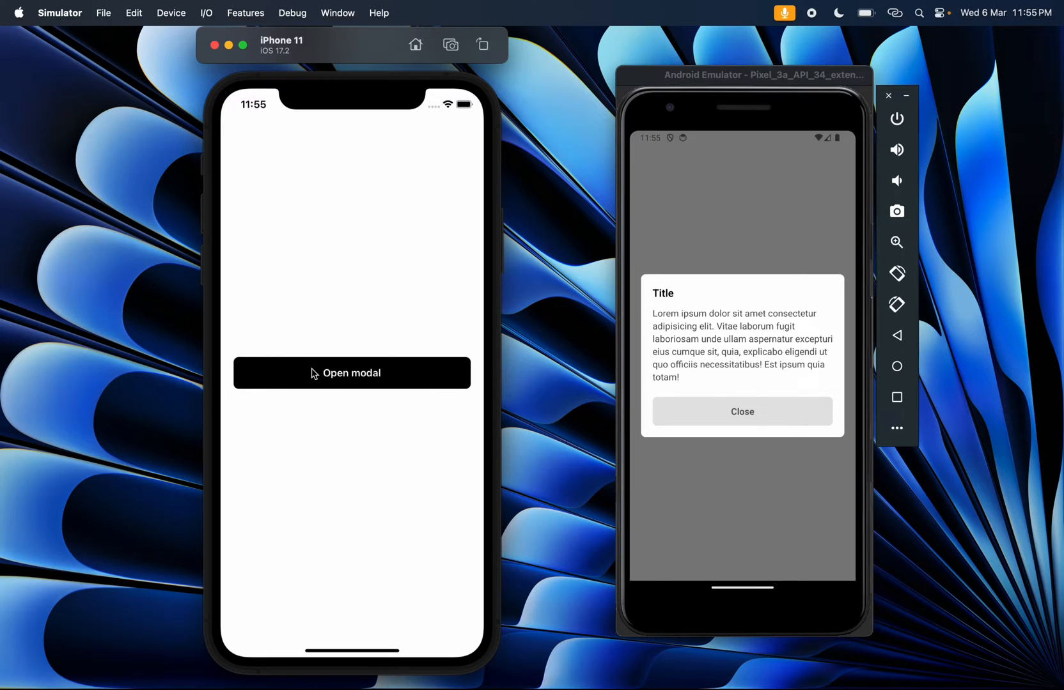
{"action": "left_click", "coordinate": [350, 374]}
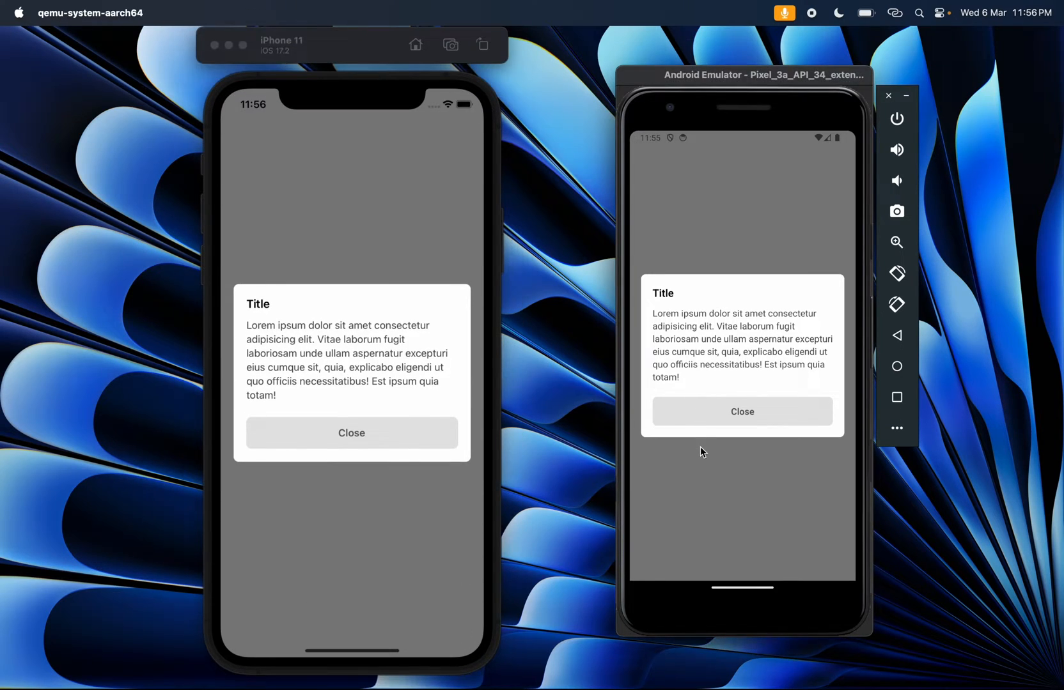
{"action": "mouse_move", "coordinate": [731, 358]}
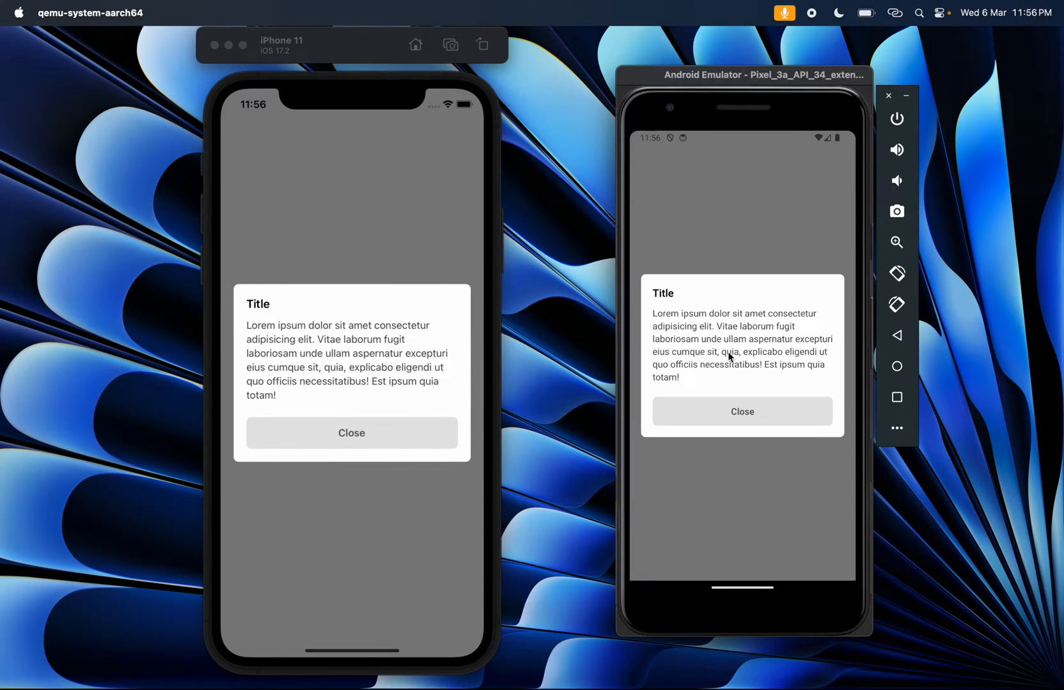
{"action": "mouse_move", "coordinate": [704, 139]}
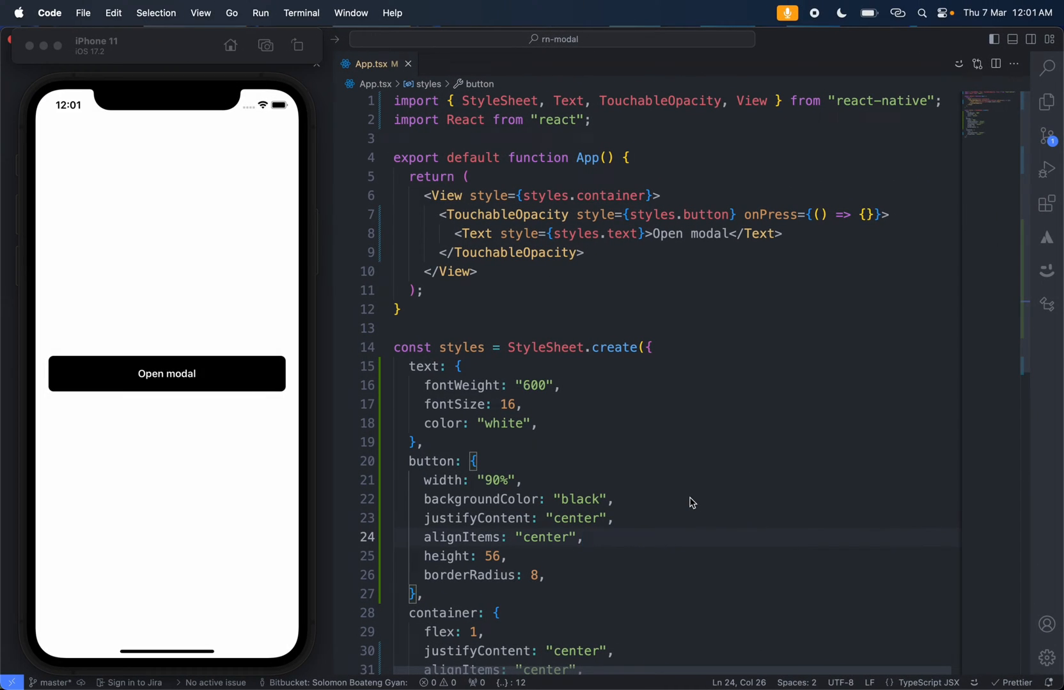
{"action": "mouse_move", "coordinate": [502, 248]}
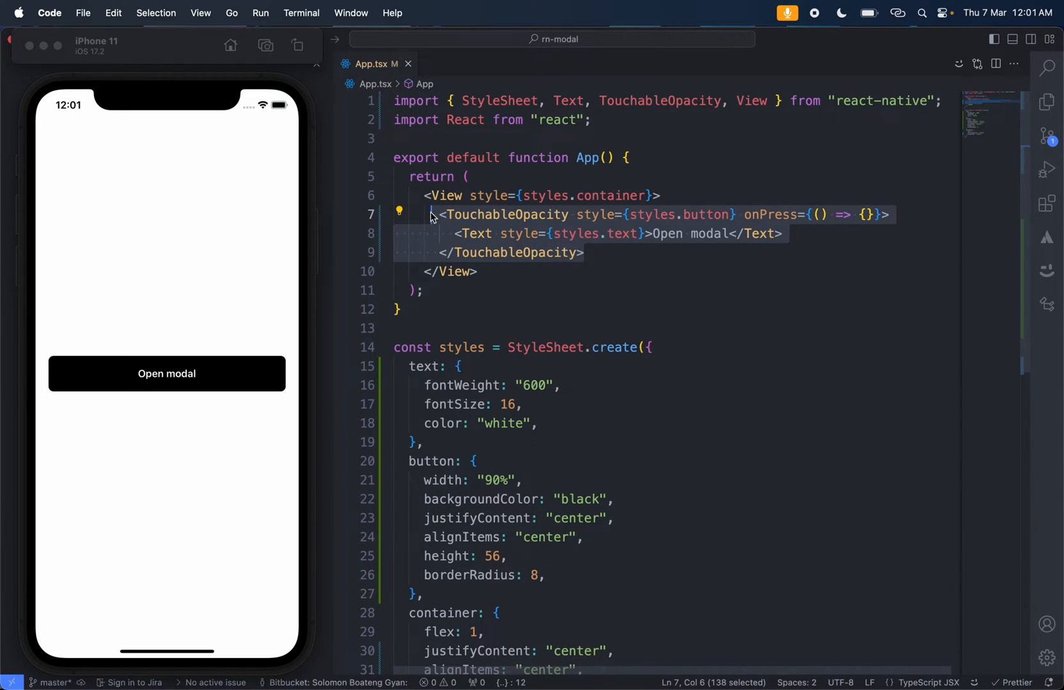
{"action": "left_click", "coordinate": [478, 271]}
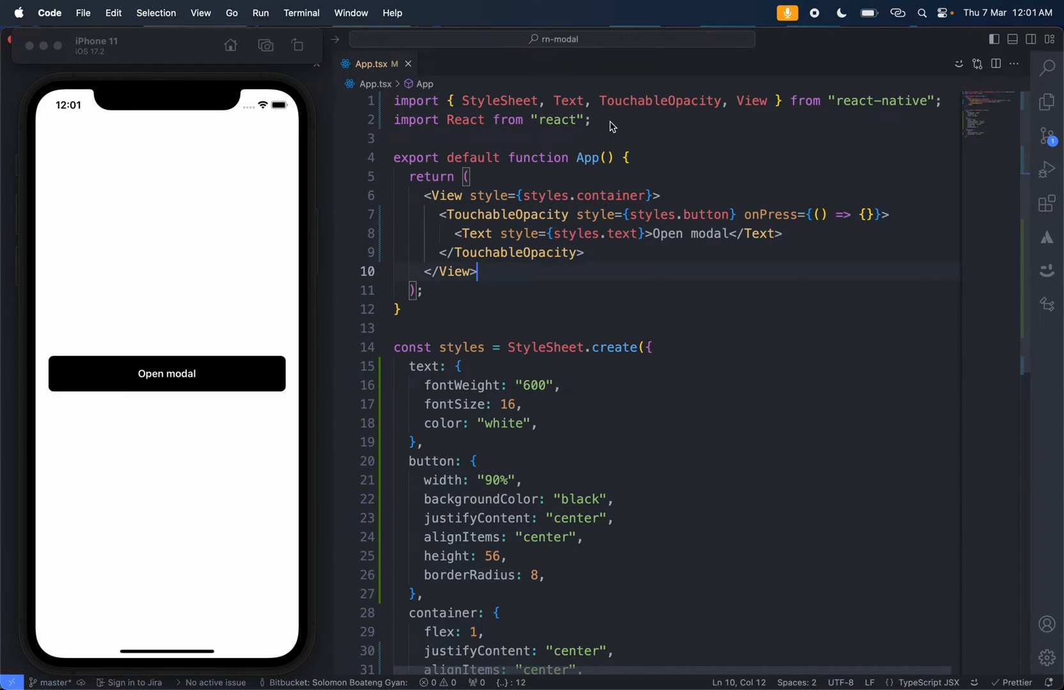
Step: Import Modal from react-native and insert an empty <Modal></Modal> above the Open modal button
{"action": "type", "text": "imp"}
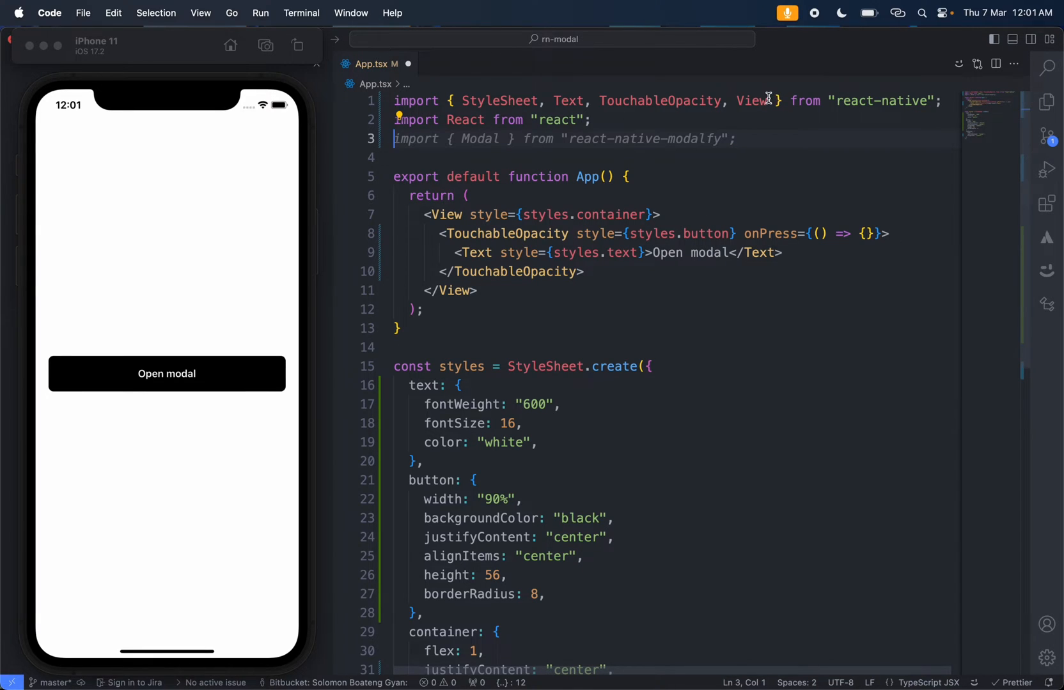
{"action": "type", "text": "Modal"}
{"action": "type", "text": "<Moal"}
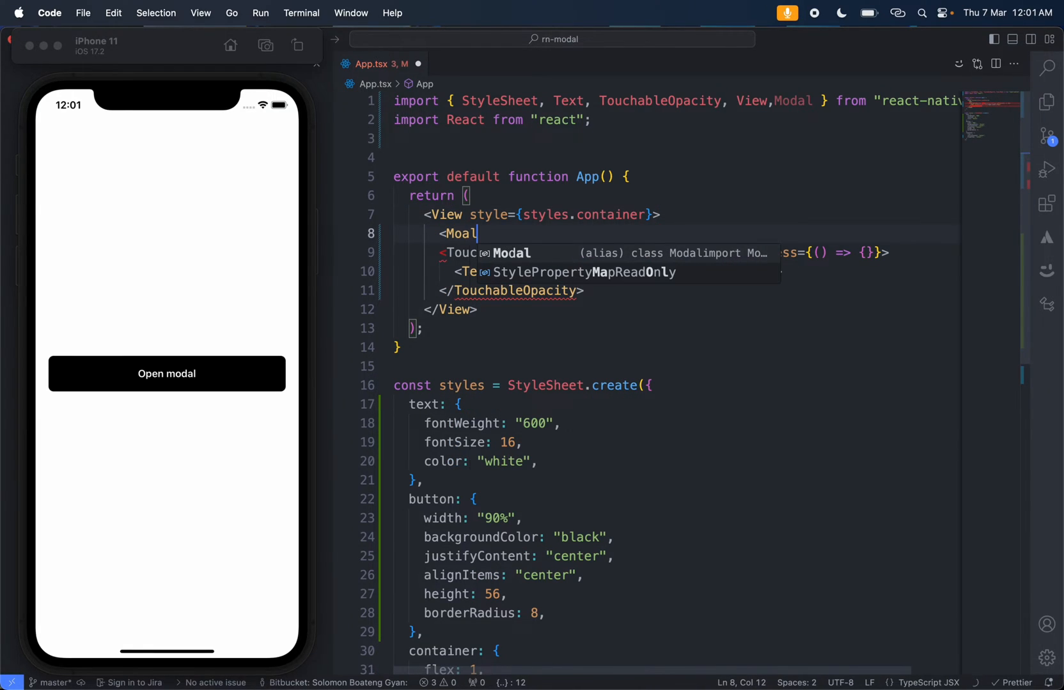
{"action": "key", "text": "Enter"}
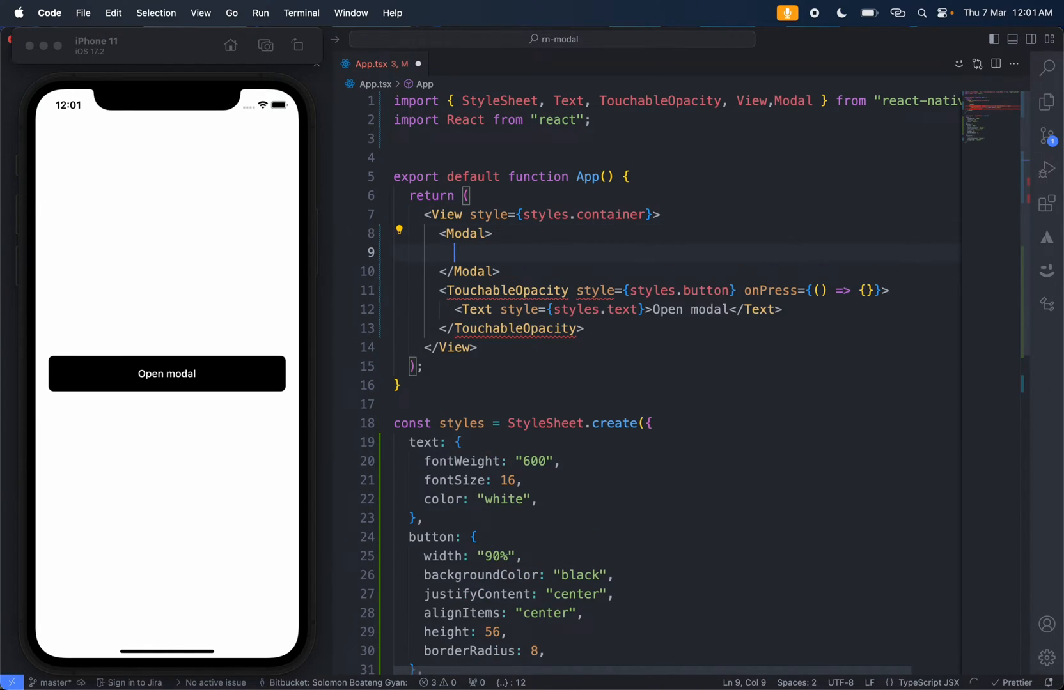
{"action": "type", "text": "<Vi"}
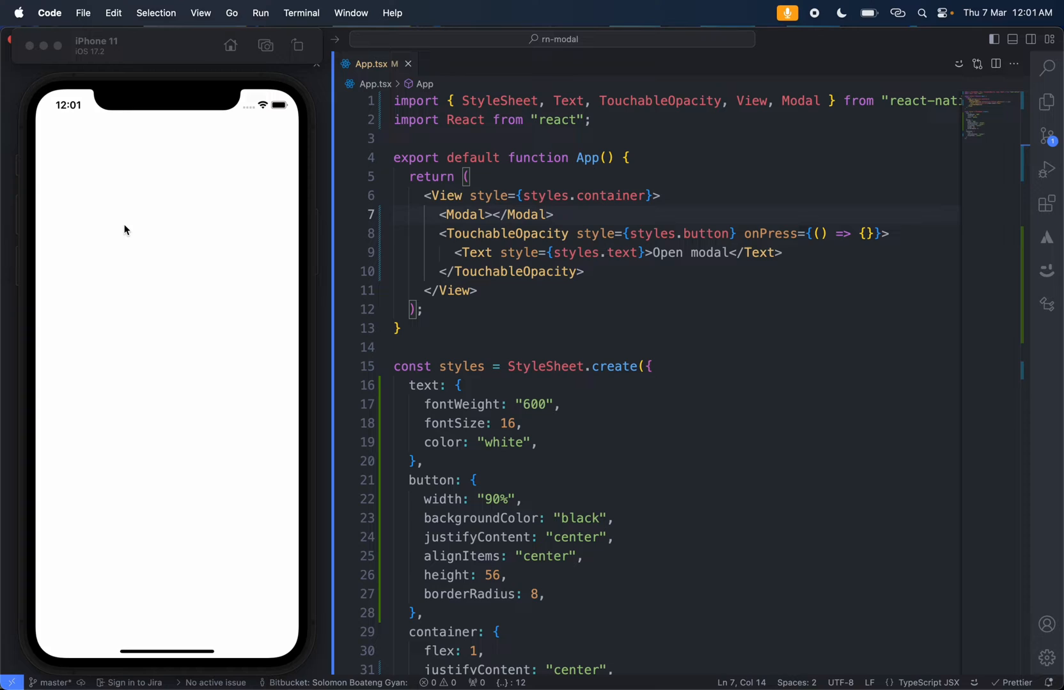
{"action": "mouse_move", "coordinate": [228, 310]}
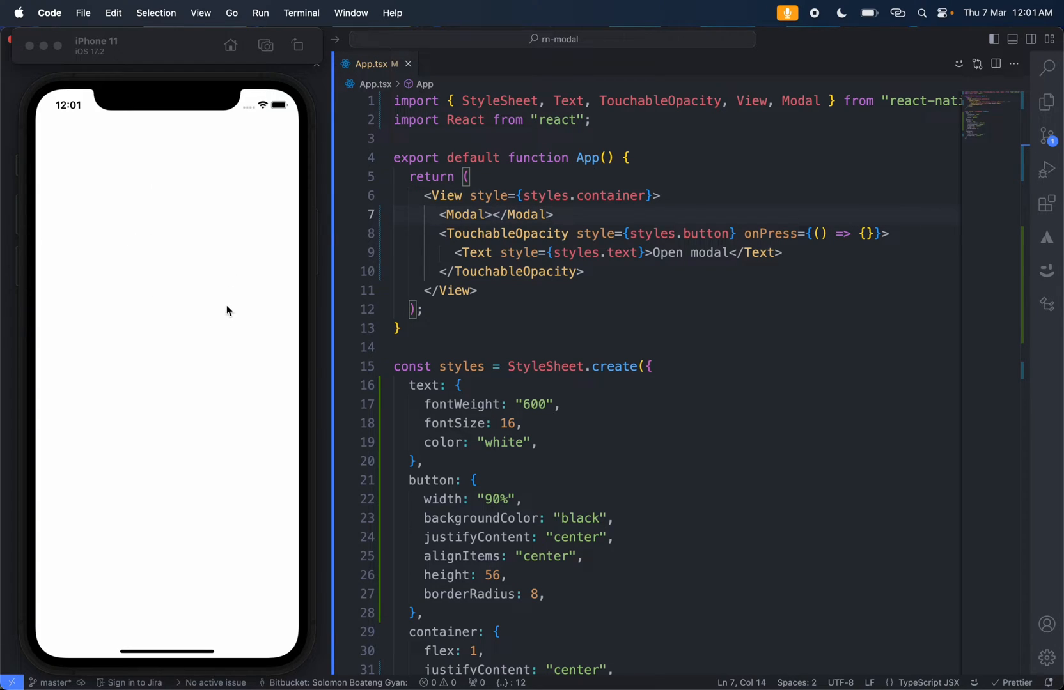
{"action": "mouse_move", "coordinate": [617, 291]}
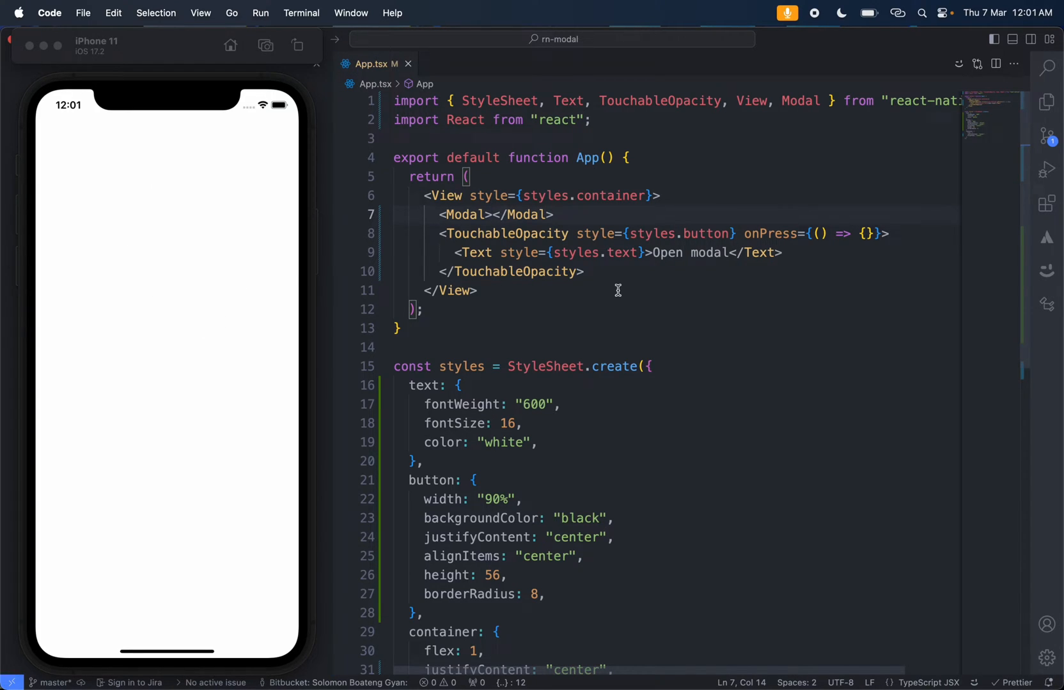
Step: Nest a View with style={styles.content} inside the Modal
{"action": "type", "text": "<view>"}
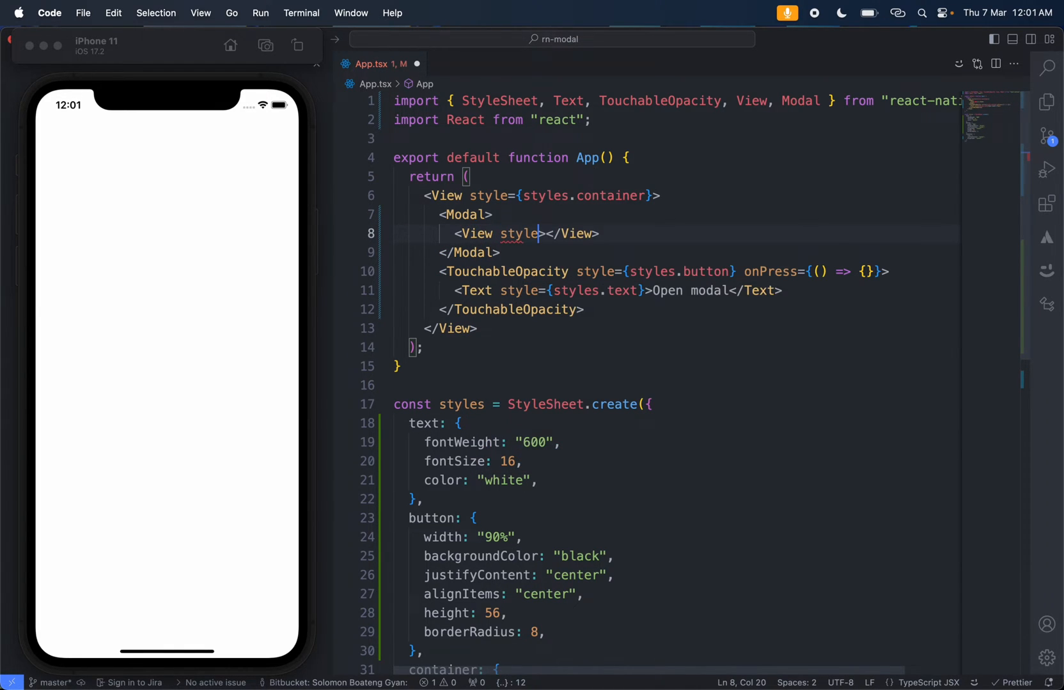
{"action": "type", "text": "{styles.cont"}
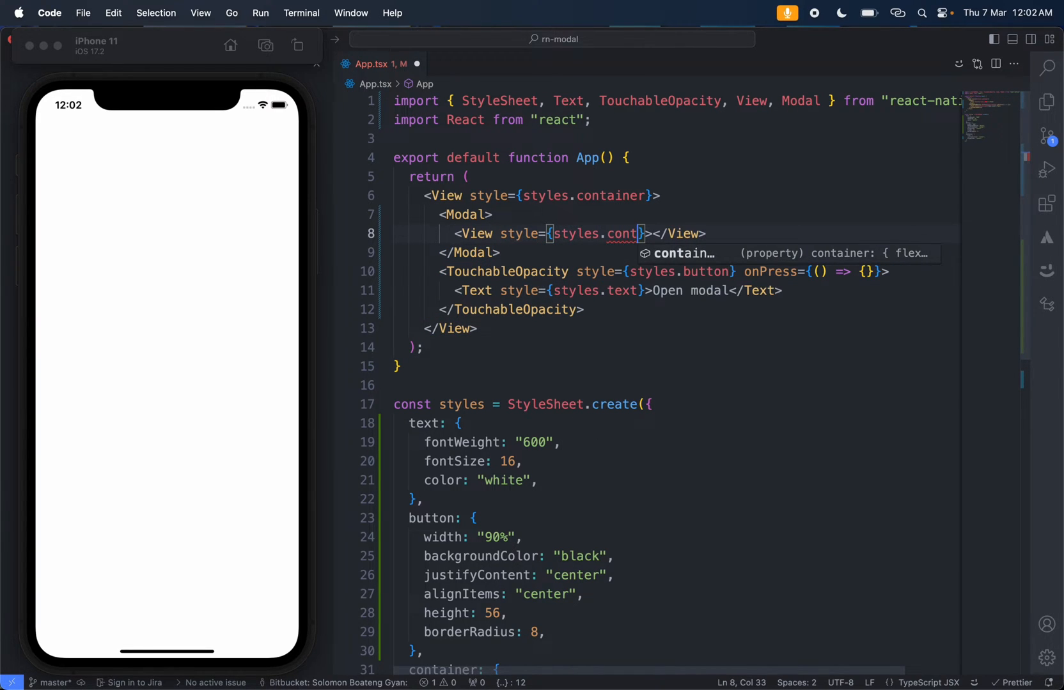
{"action": "type", "text": "ent"}
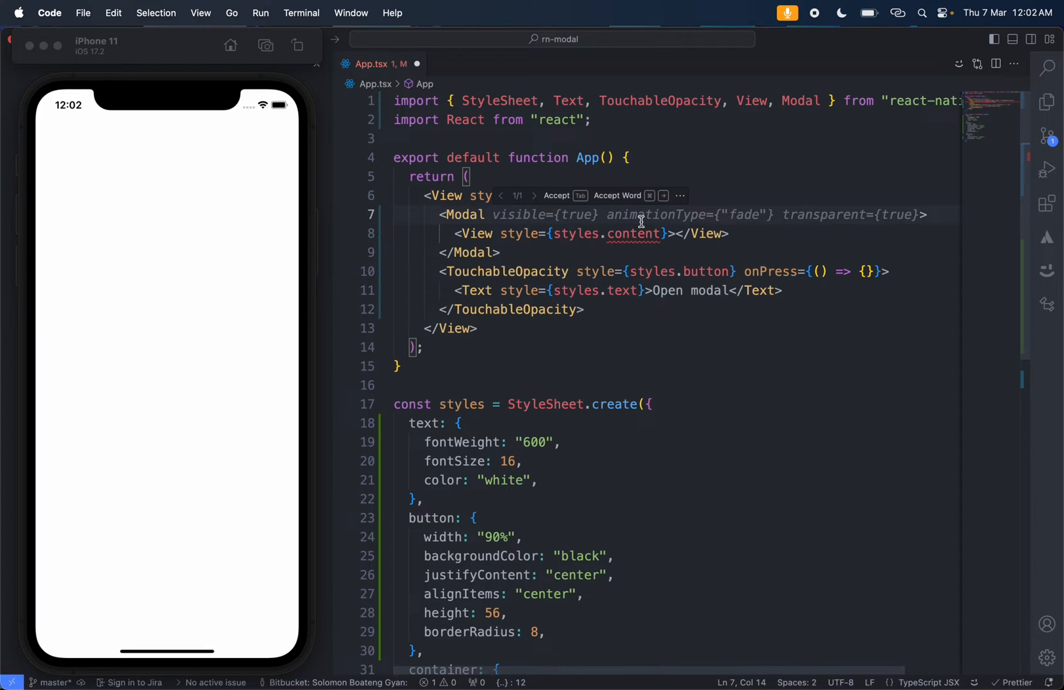
Step: Give the Modal visible={true} and transparent={true} props
{"action": "key", "text": "Tab"}
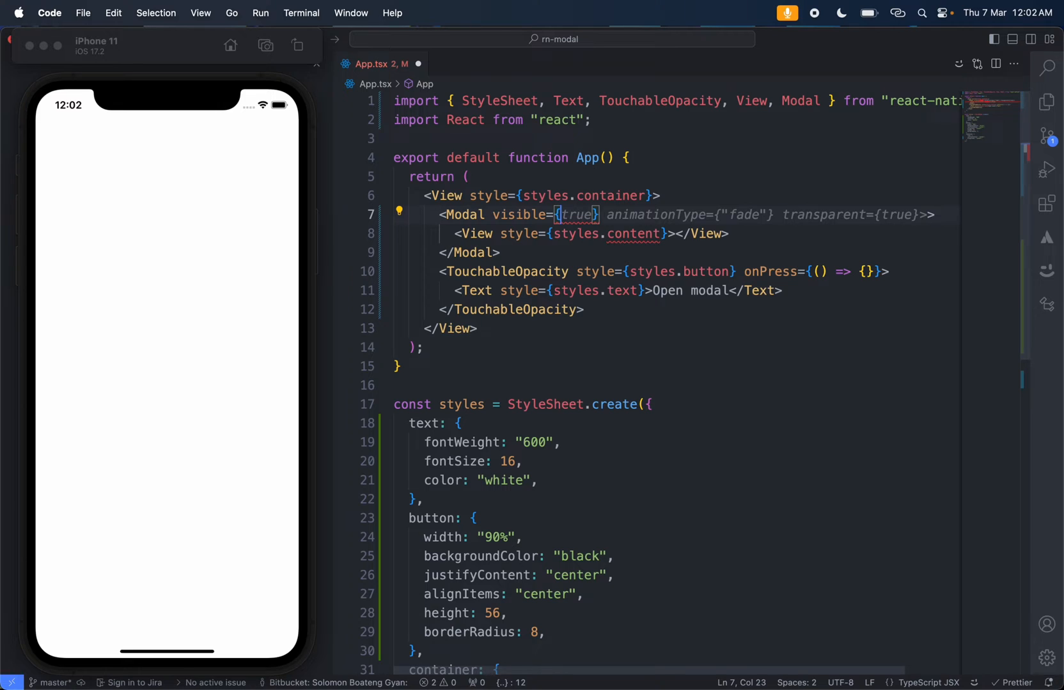
{"action": "type", "text": "true"}
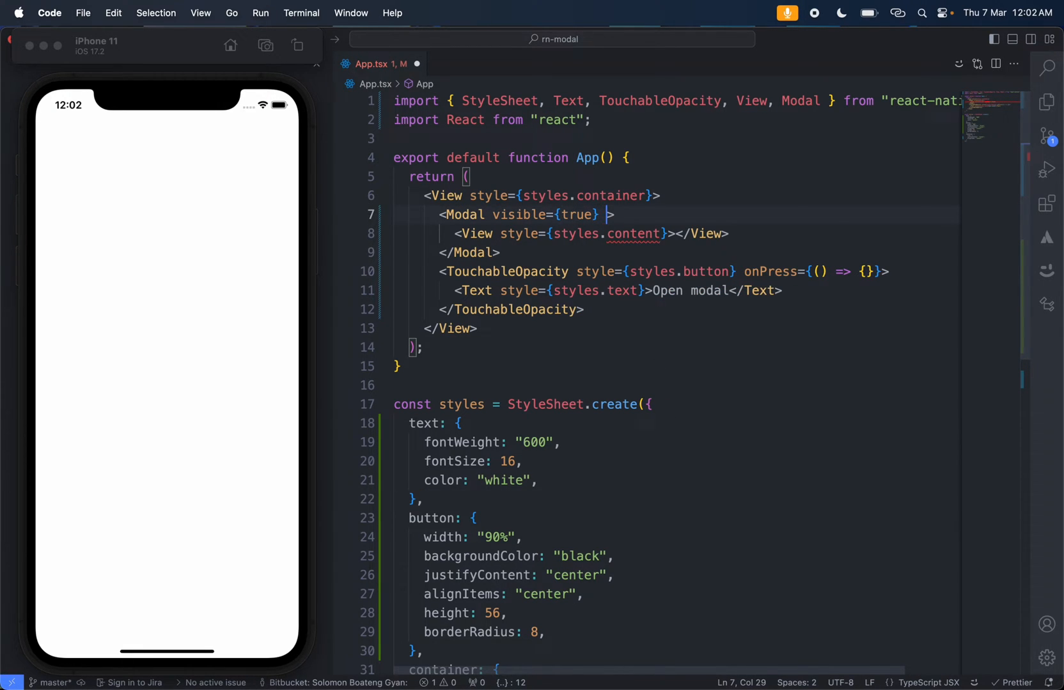
{"action": "type", "text": "transparent={"}
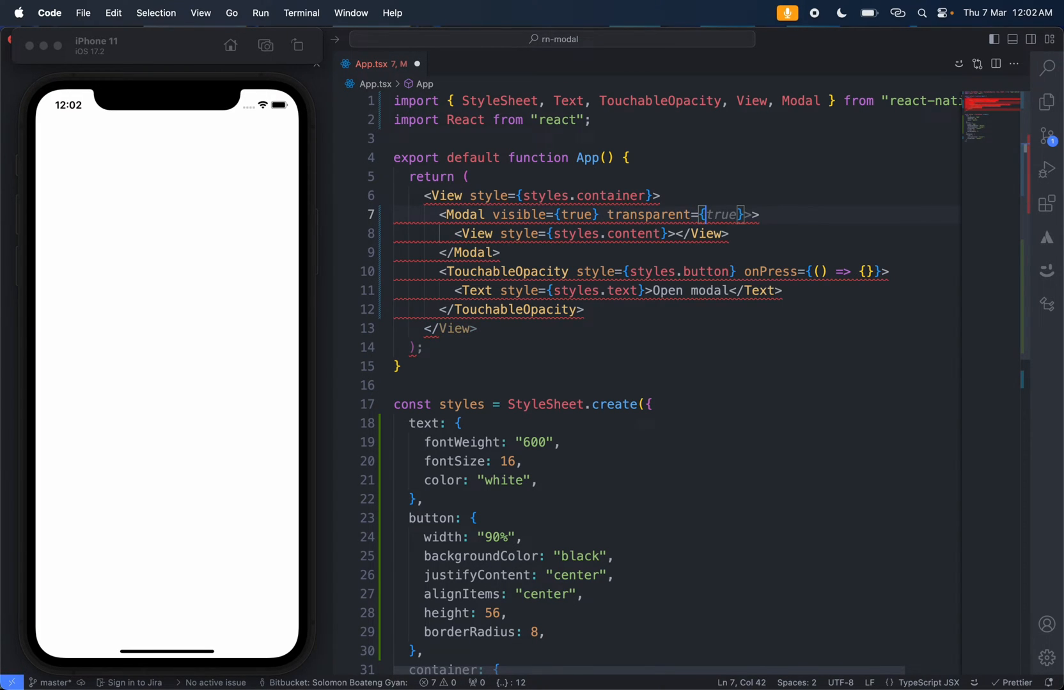
{"action": "type", "text": "true"}
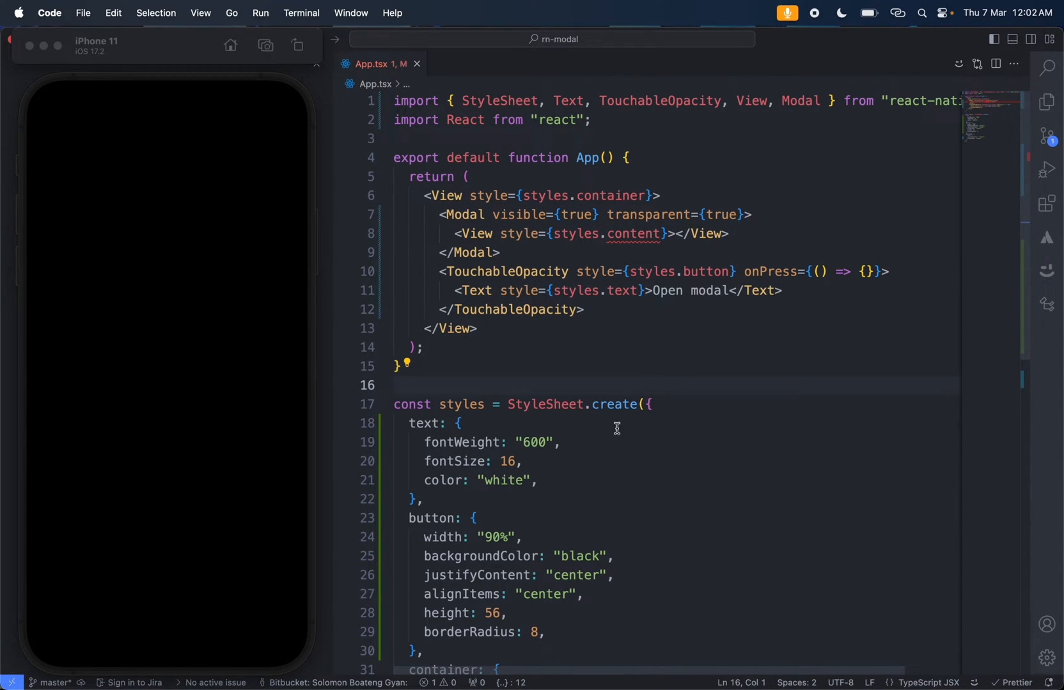
Step: Add a content style with flex: 1 to the StyleSheet
{"action": "type", "text": "content:{"}
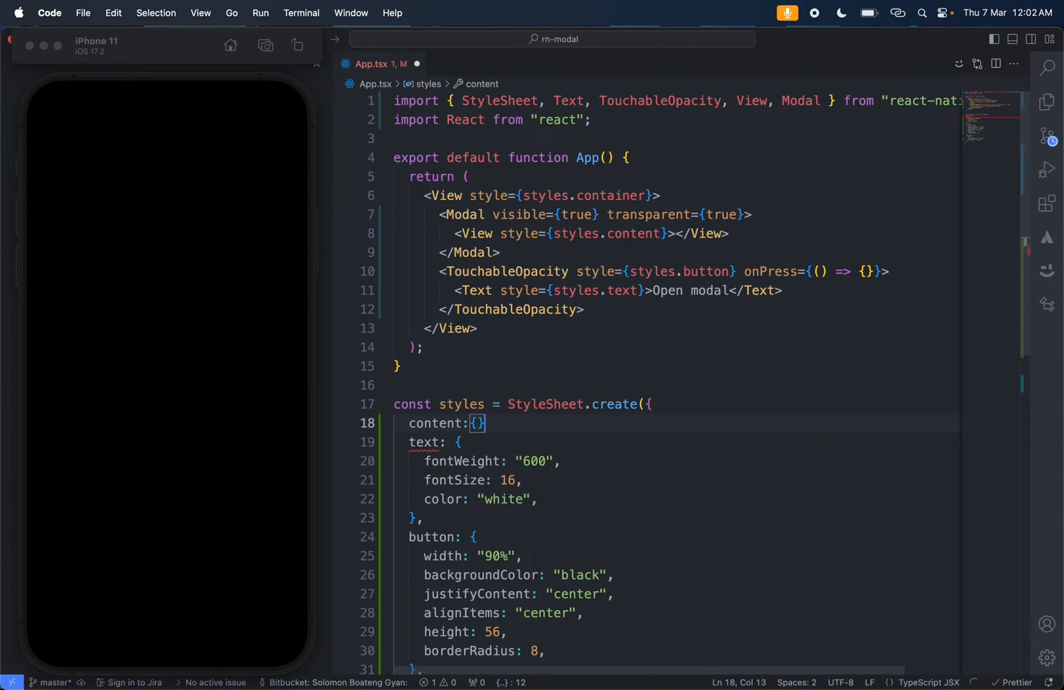
{"action": "type", "text": "fle"}
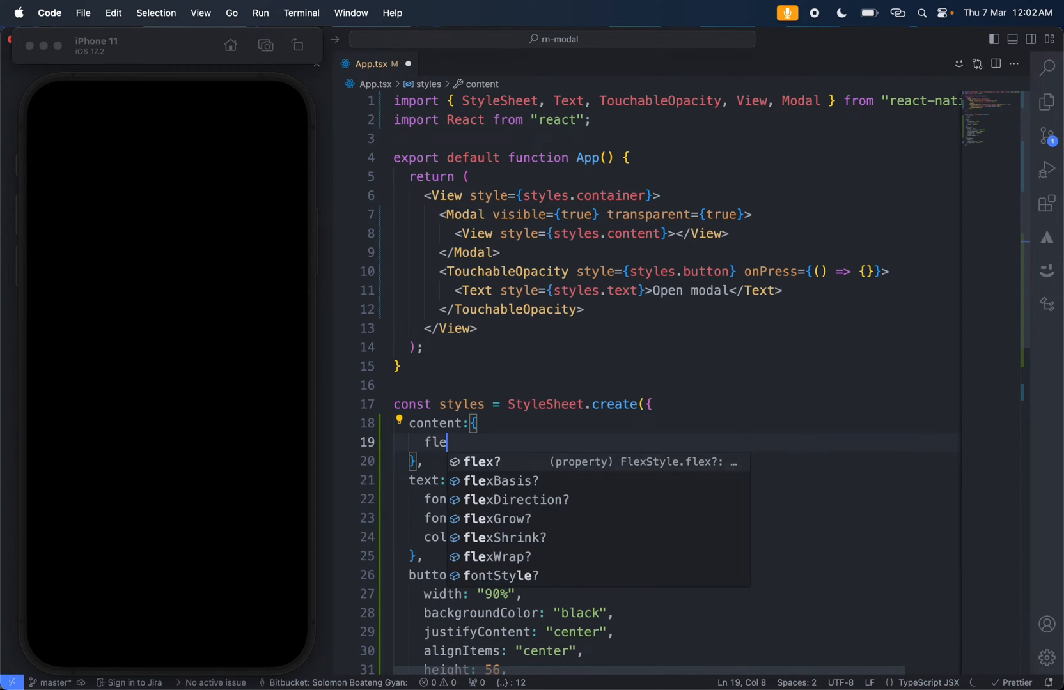
{"action": "type", "text": "x:1"}
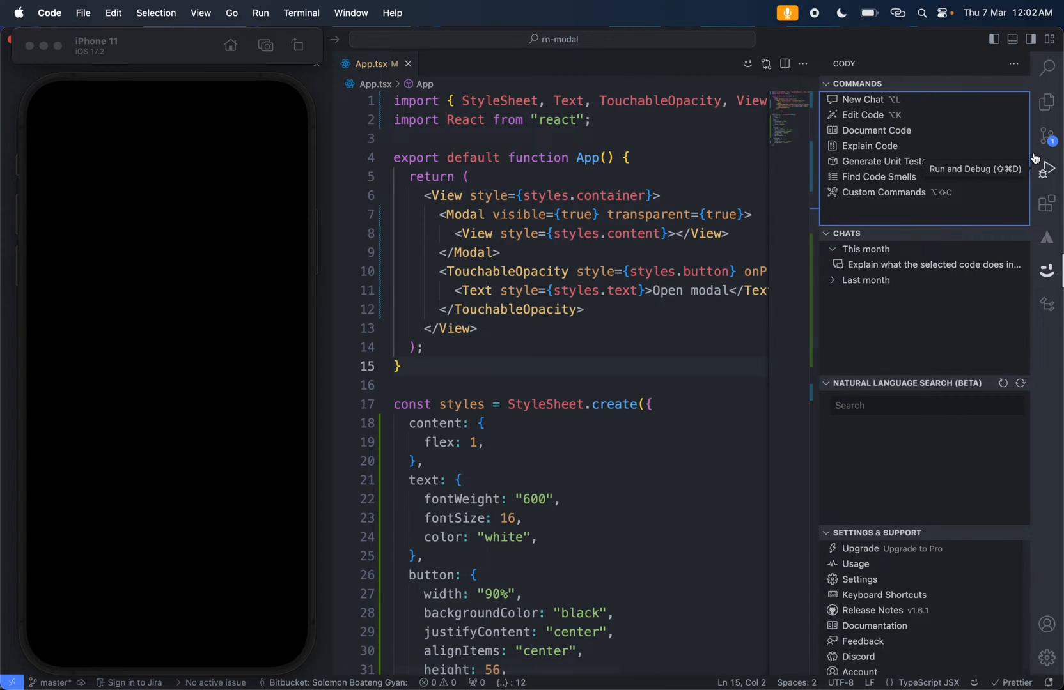
{"action": "mouse_move", "coordinate": [1048, 68]}
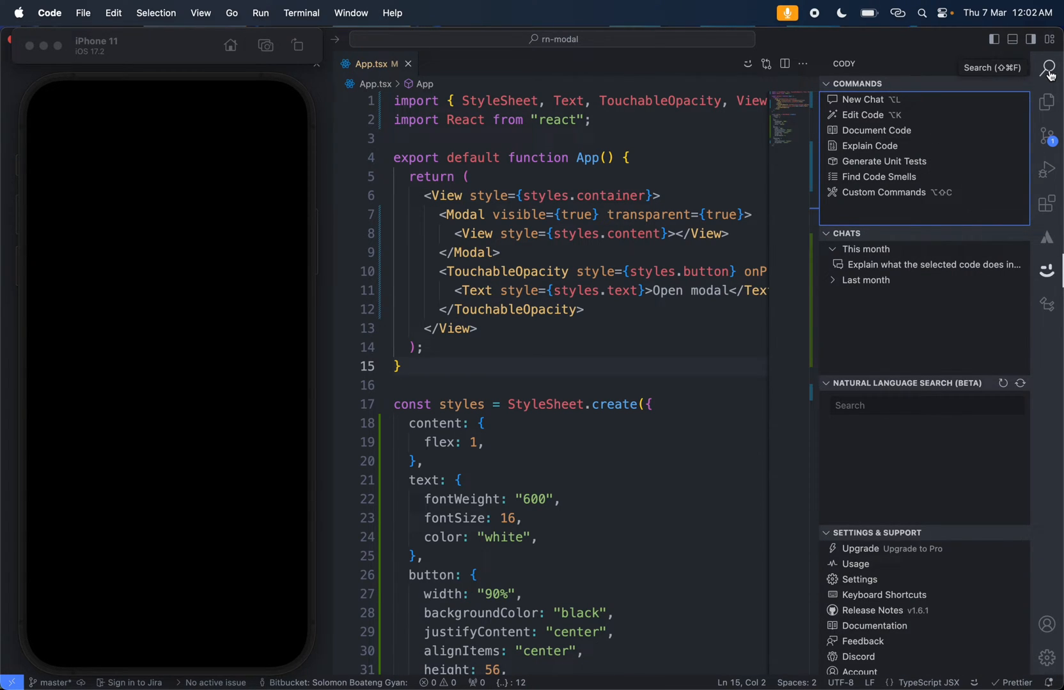
Step: Collapse the side panel so App.tsx fills the editing area
{"action": "left_click", "coordinate": [1047, 68]}
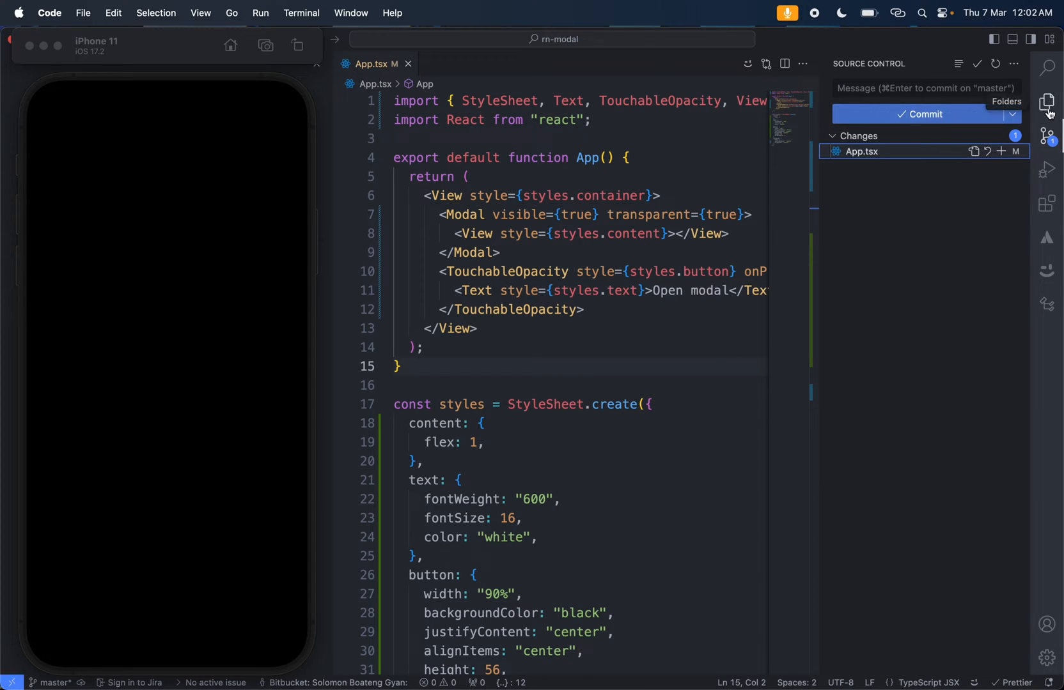
{"action": "left_click", "coordinate": [1047, 101]}
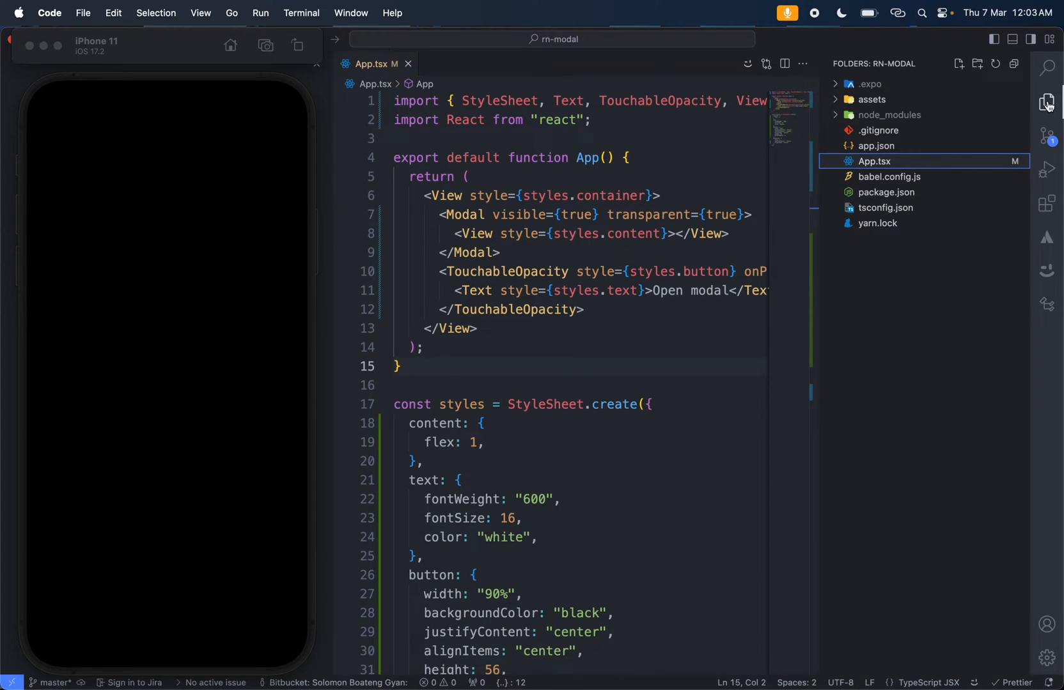
{"action": "left_click", "coordinate": [1048, 101]}
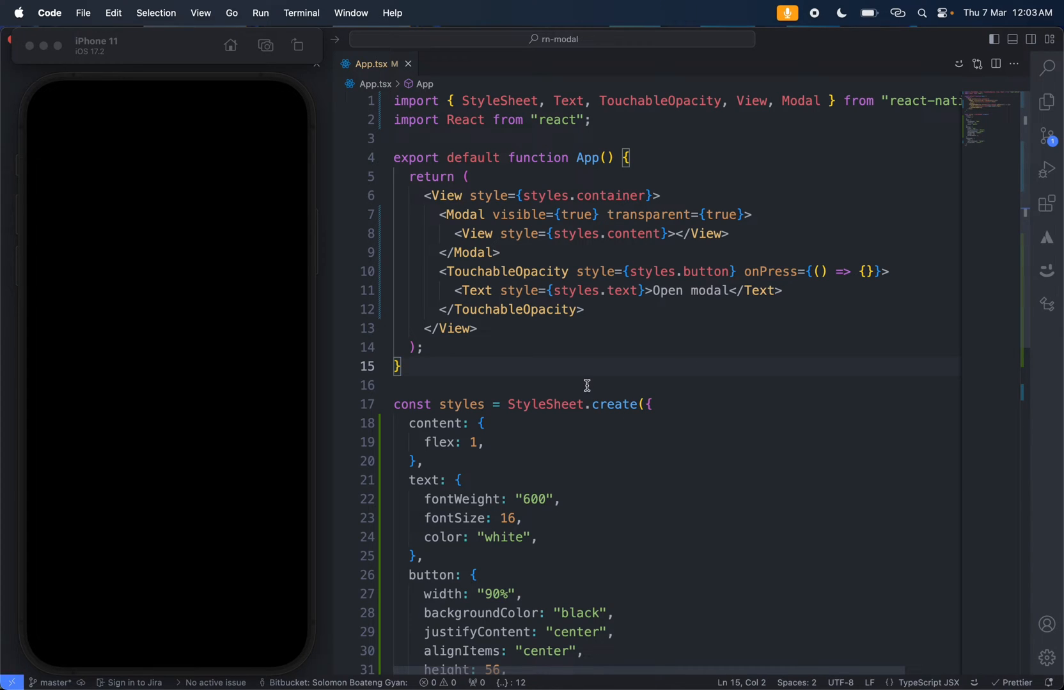
{"action": "mouse_move", "coordinate": [587, 249]}
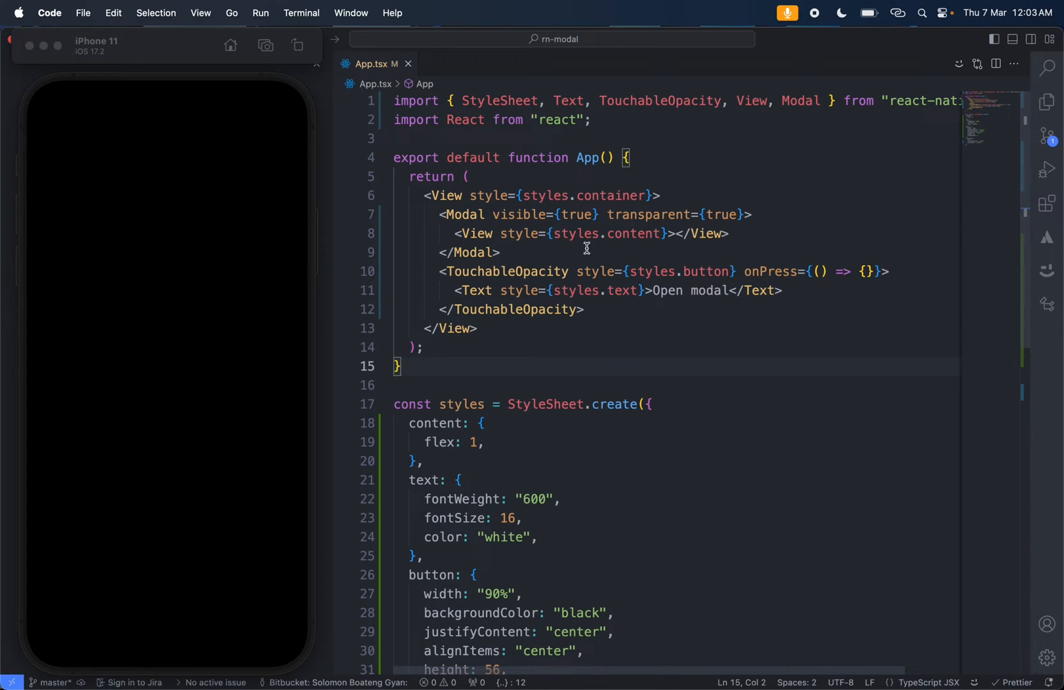
Step: Add justifyContent: 'center' and alignItems: 'center' to styles.content
{"action": "key", "text": "enter"}
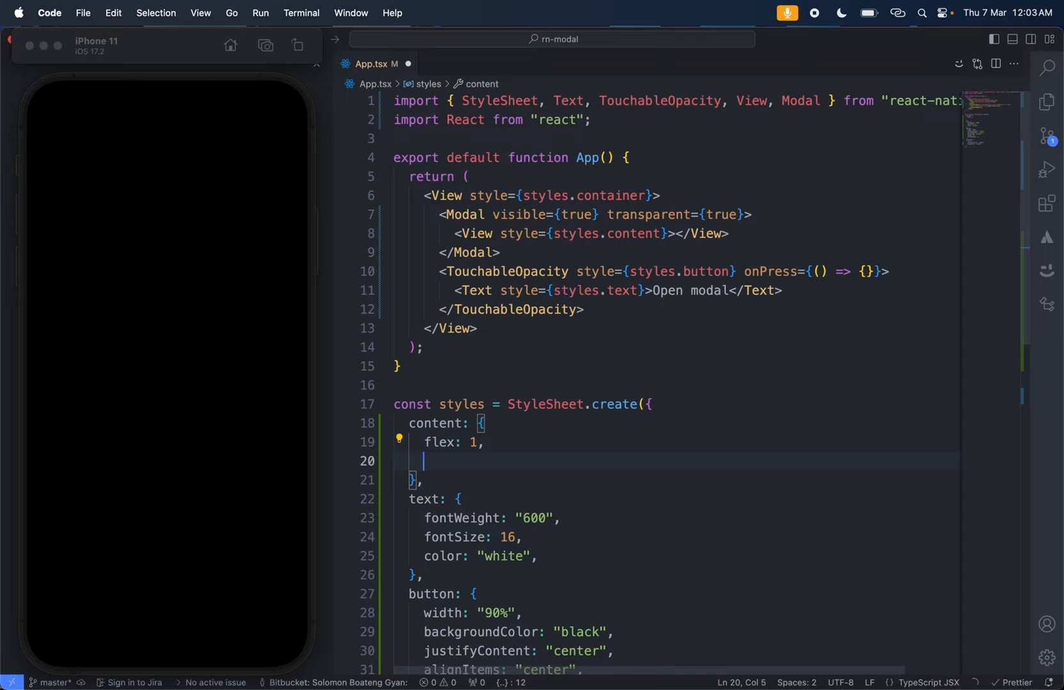
{"action": "type", "text": "justifyContent:'c"}
{"action": "type", "text": "alignItems: \"center\","}
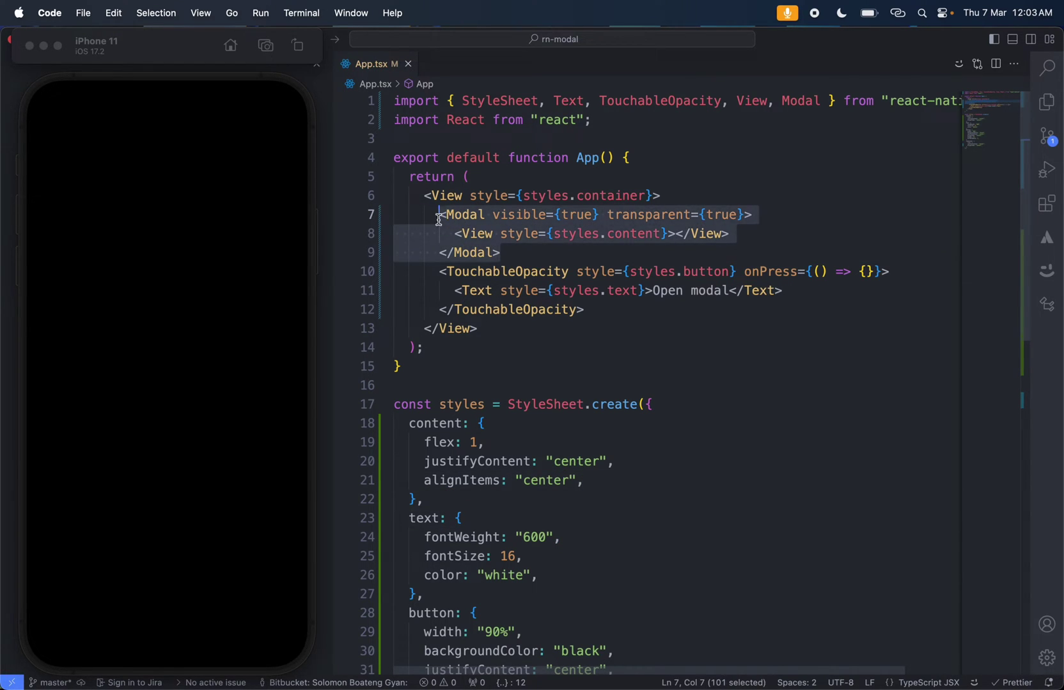
{"action": "key", "text": "Backspace"}
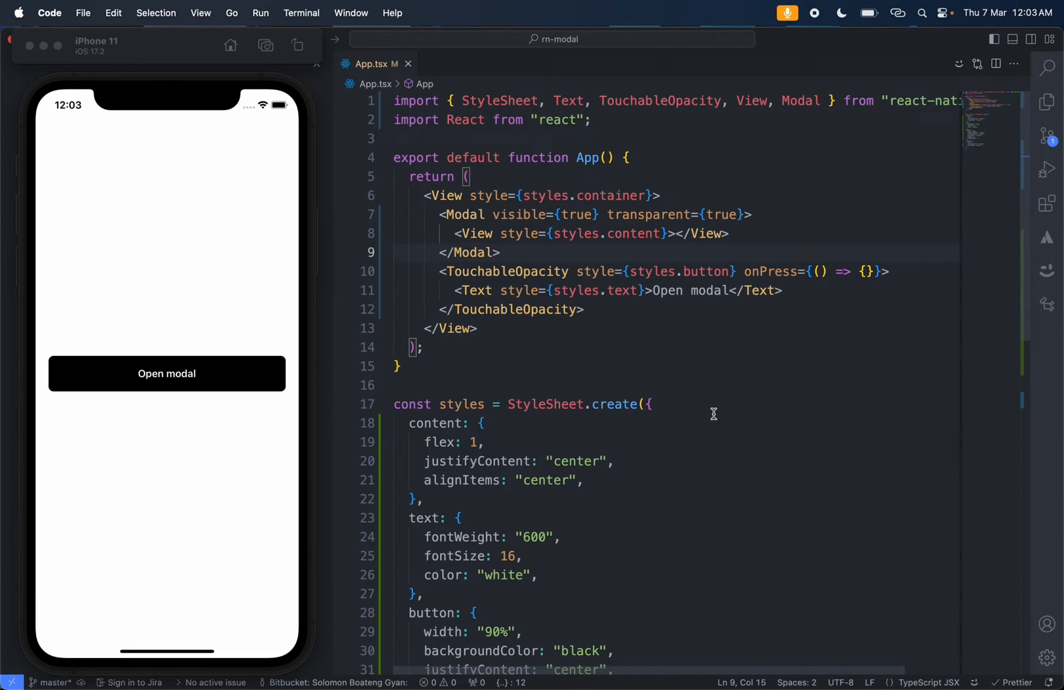
{"action": "mouse_move", "coordinate": [596, 484]}
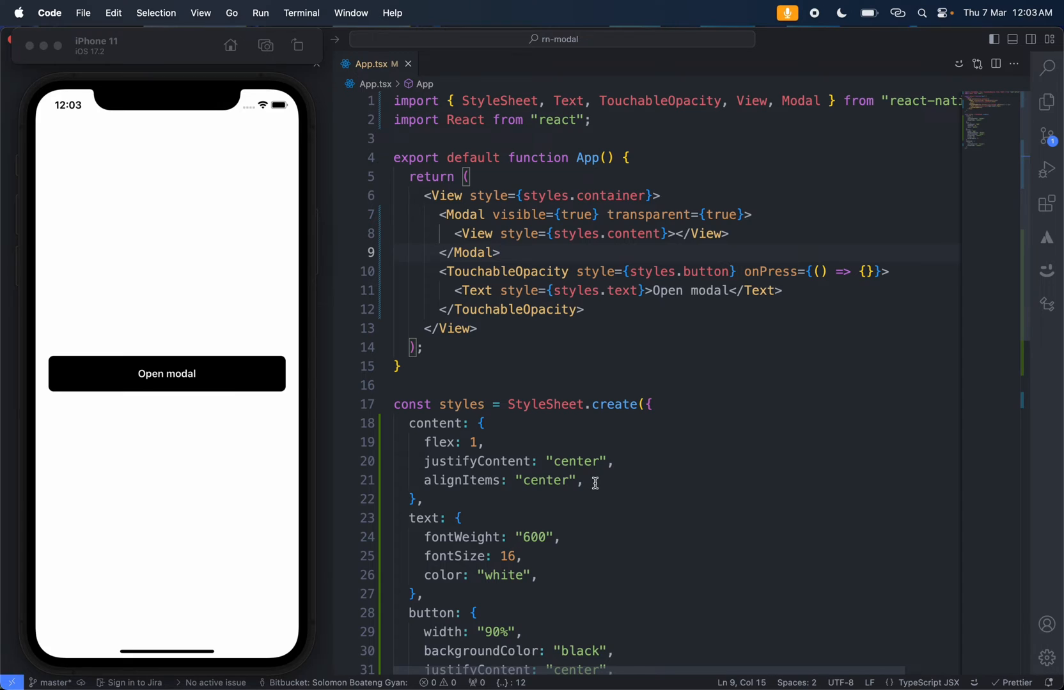
Step: Give content an rgba(0,0,0,0.5) backdrop and nest a View with styles.card, adding a card style entry
{"action": "type", "text": "bg"}
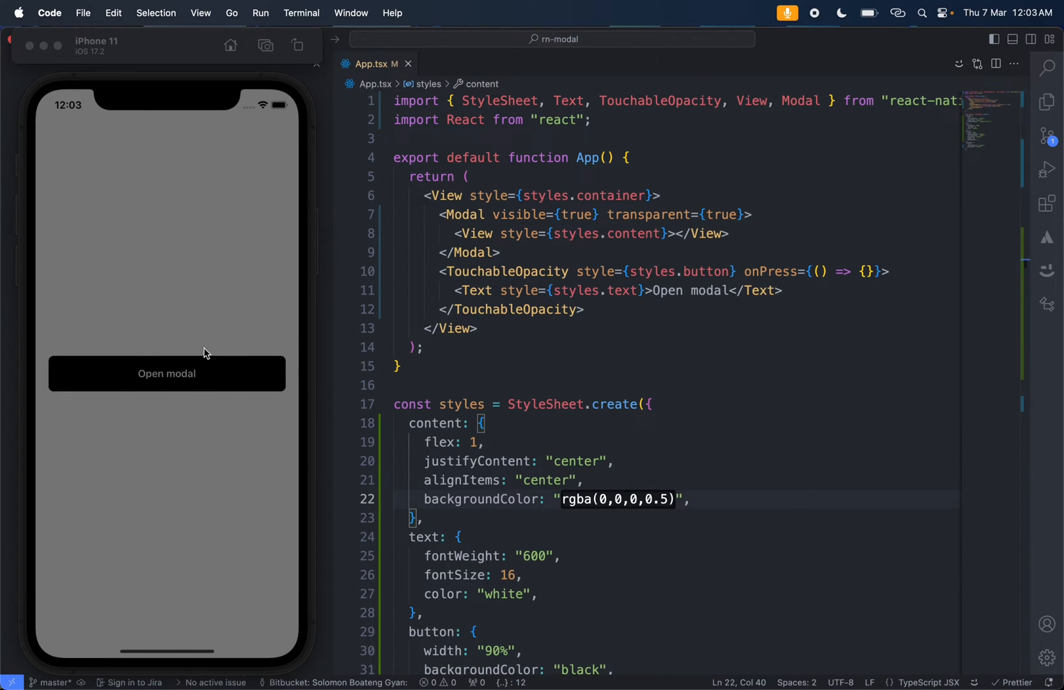
{"action": "mouse_move", "coordinate": [671, 229]}
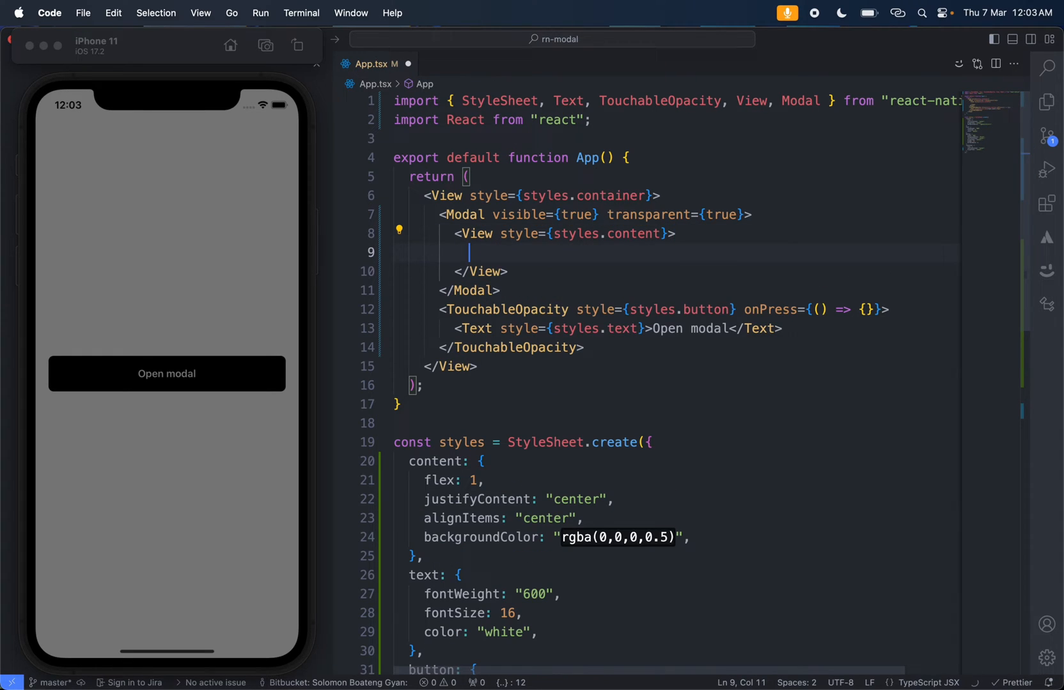
{"action": "type", "text": "<"}
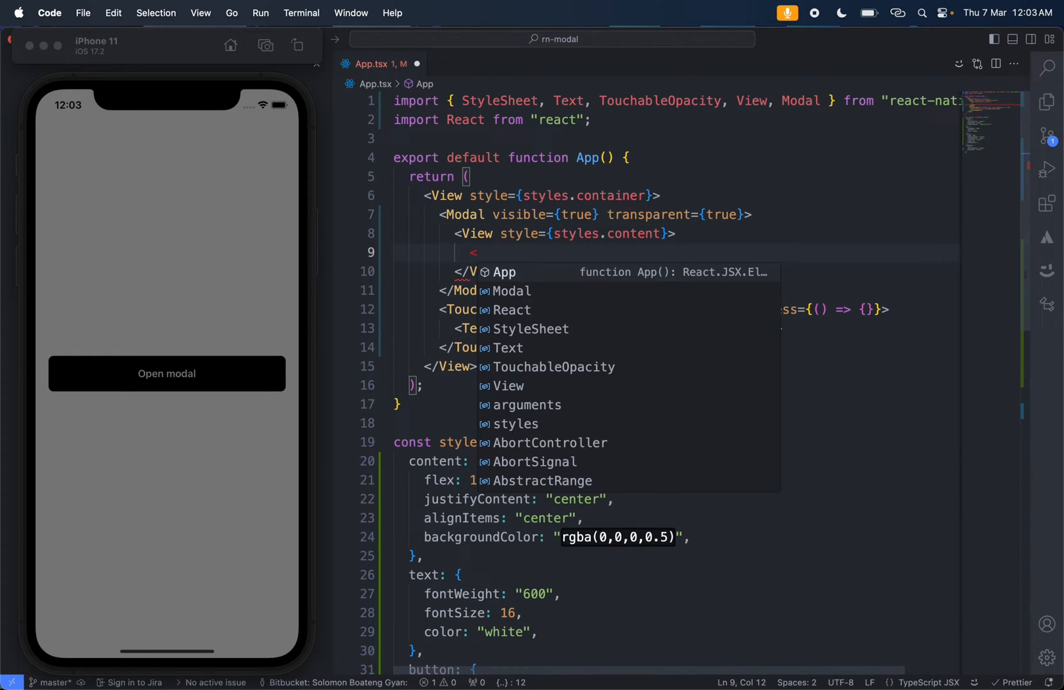
{"action": "type", "text": "View ></View>"}
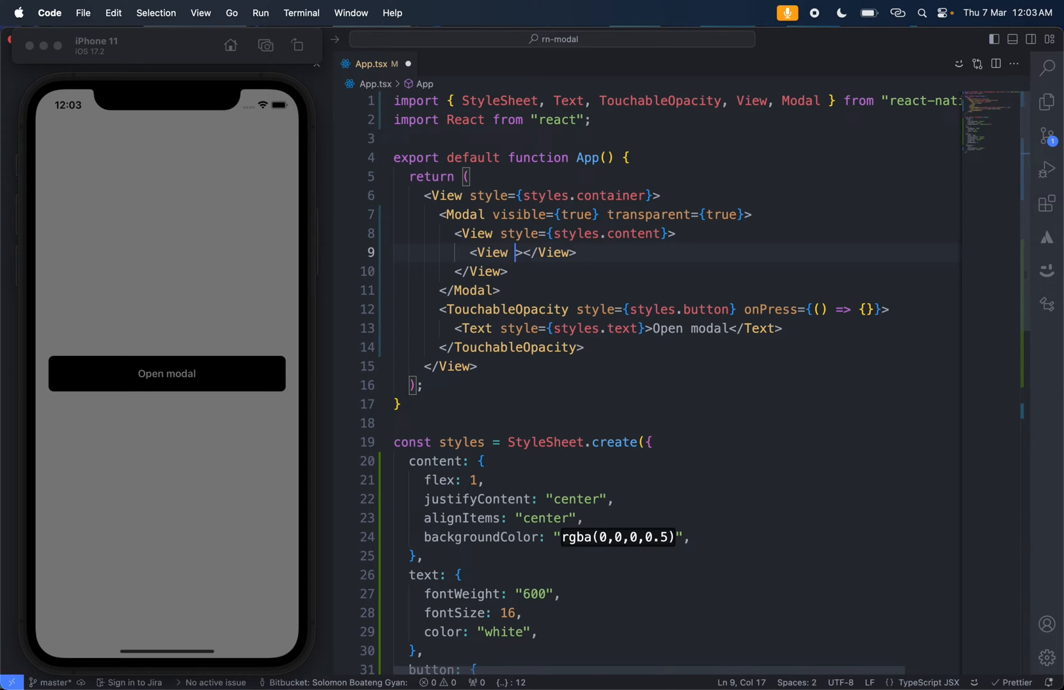
{"action": "type", "text": "style={styles."}
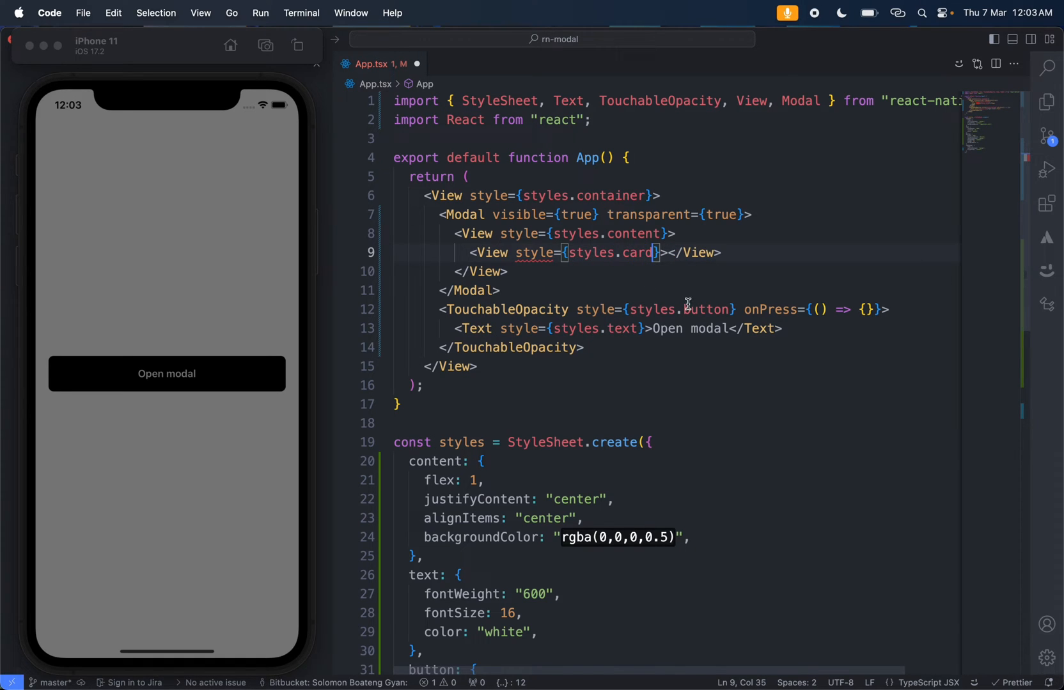
{"action": "type", "text": "card:{"}
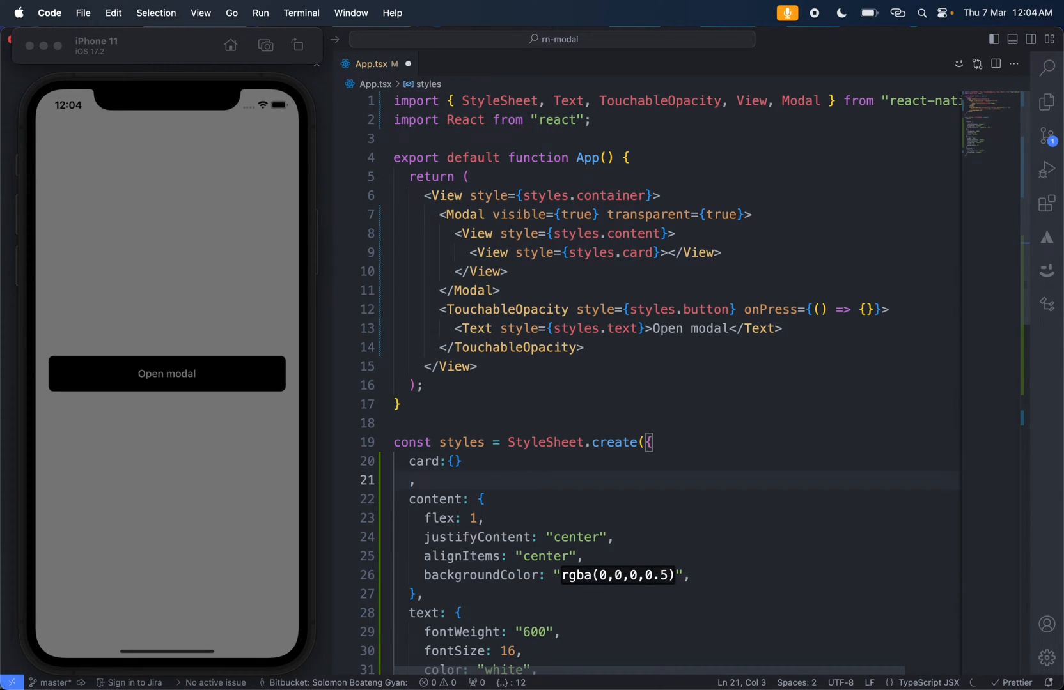
{"action": "left_click", "coordinate": [454, 462]}
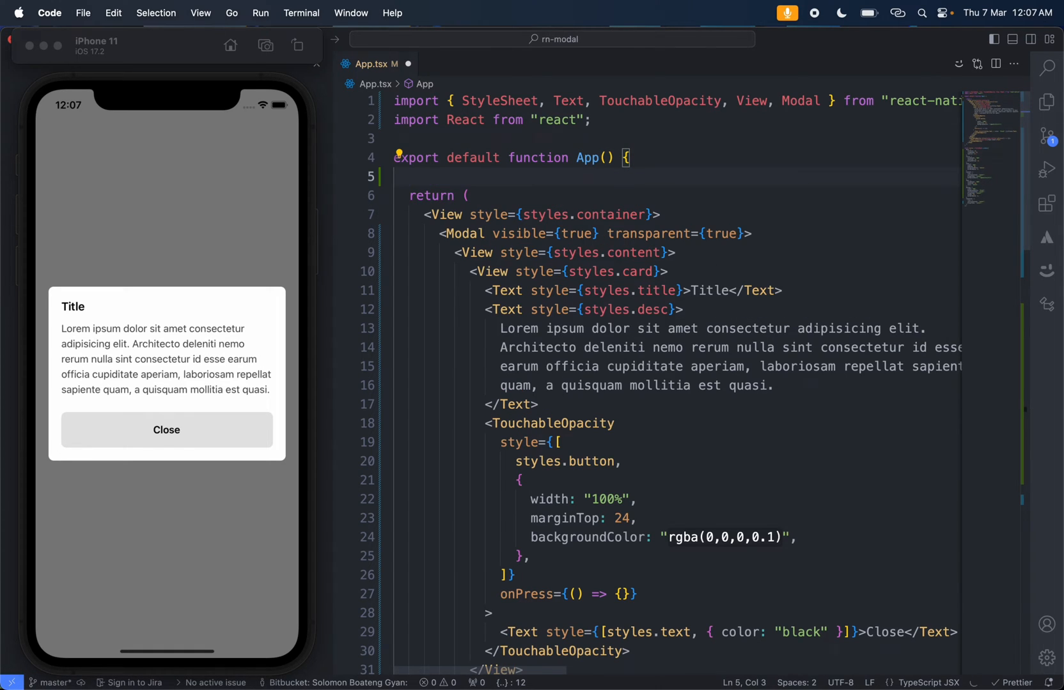
Step: Declare const [openModal, setOpenModal] = useState(false) and bind the Modal's visible to openModal
{"action": "type", "text": "const [openModal,setOpenModal] ="}
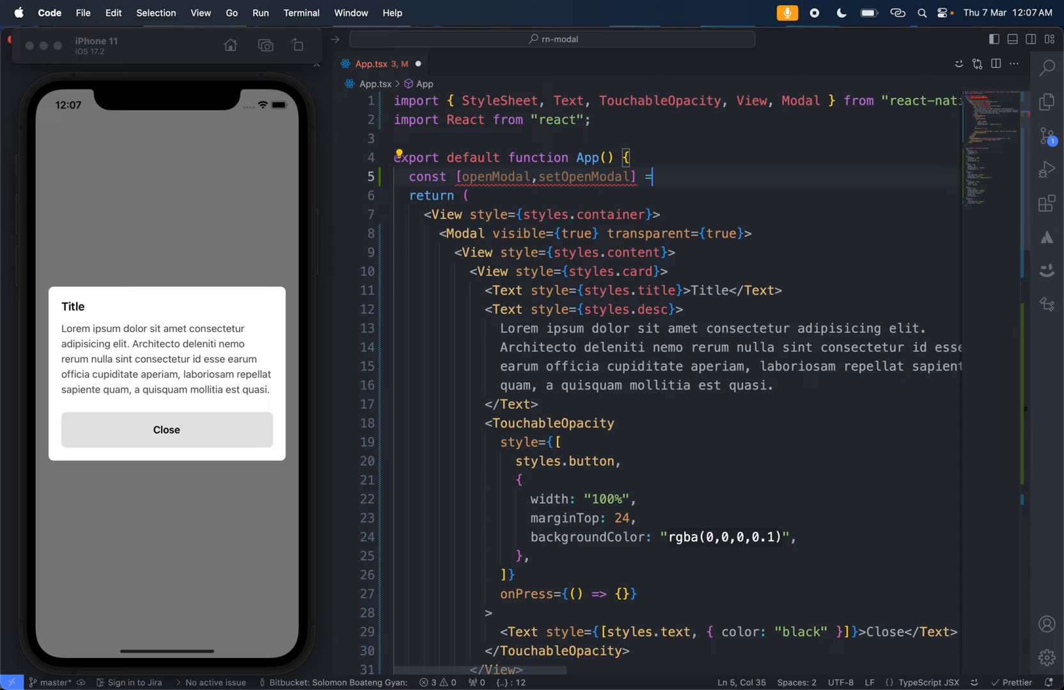
{"action": "type", "text": "useState"}
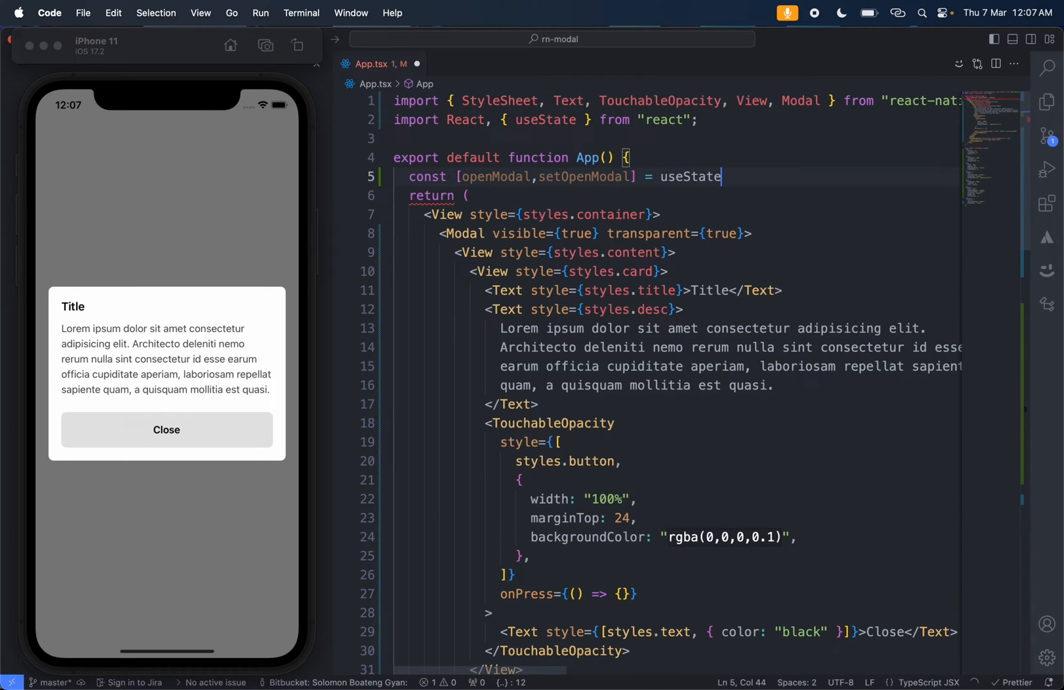
{"action": "type", "text": "(false);"}
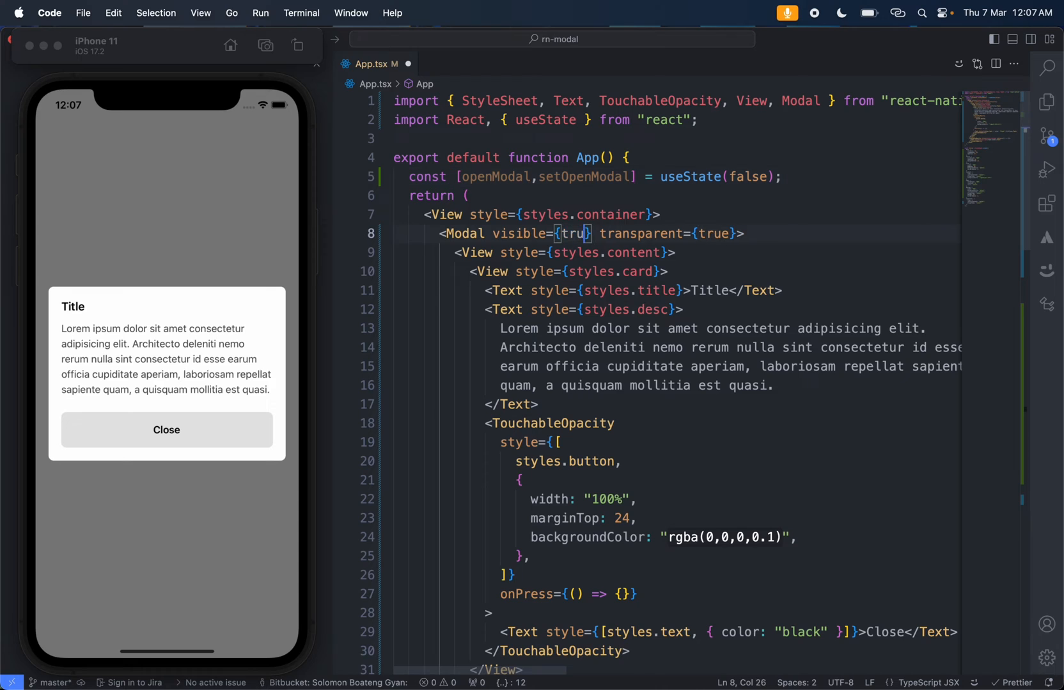
{"action": "type", "text": "open"}
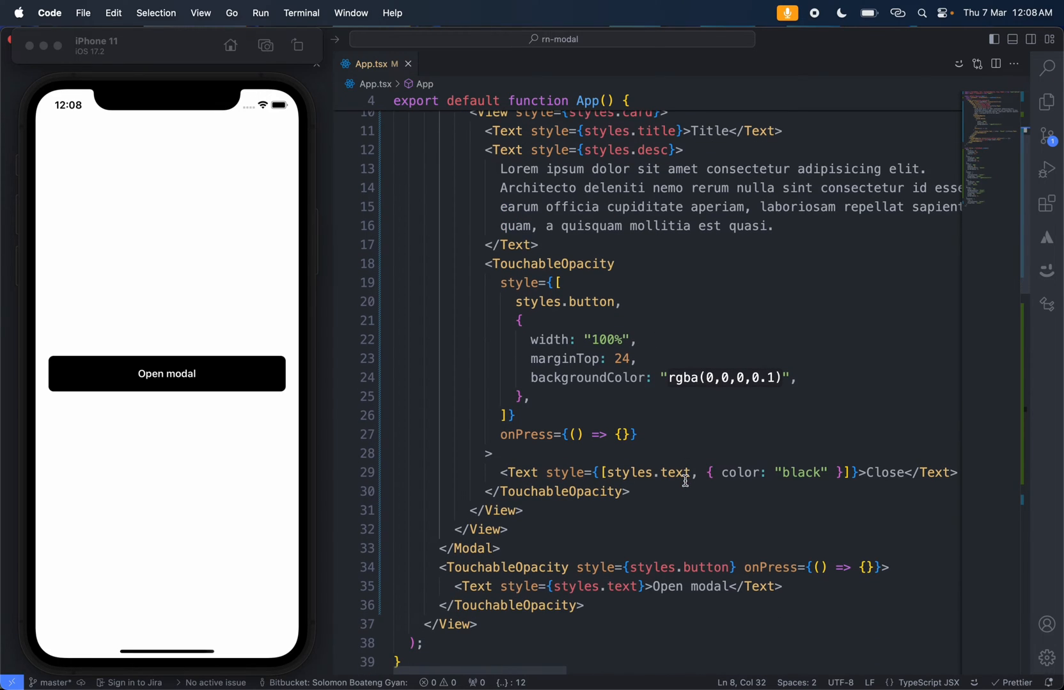
Step: Wire Open modal to setOpenModal(true) and Close to setOpenModal(false), toggling the dialog on iPhone
{"action": "scroll", "scroll_direction": "down", "scroll_amount": 3}
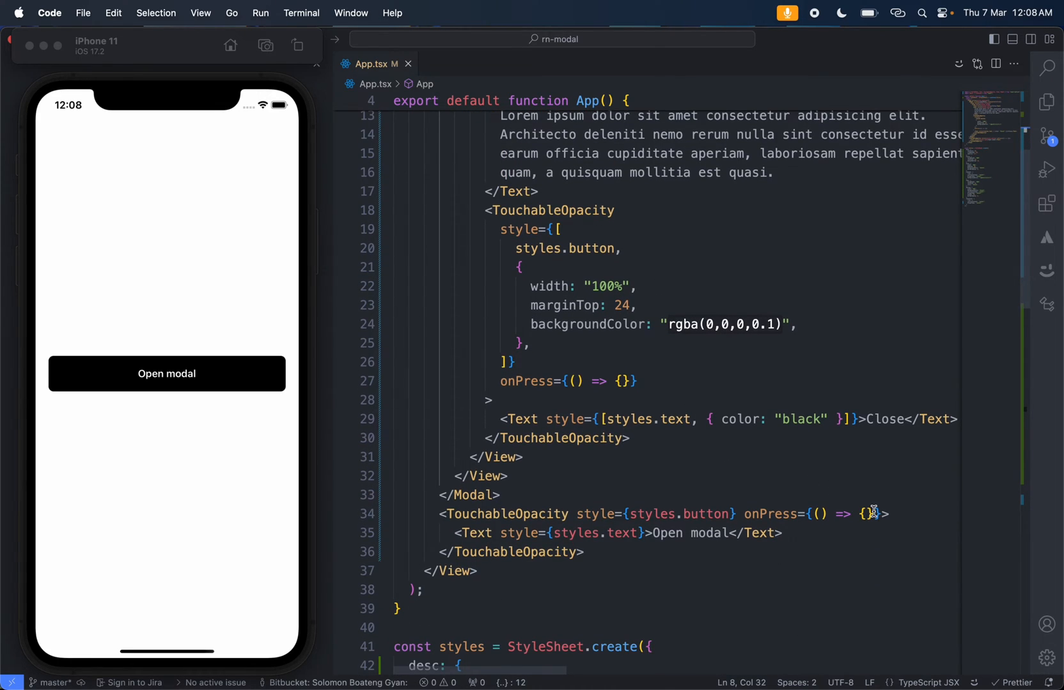
{"action": "type", "text": "set"}
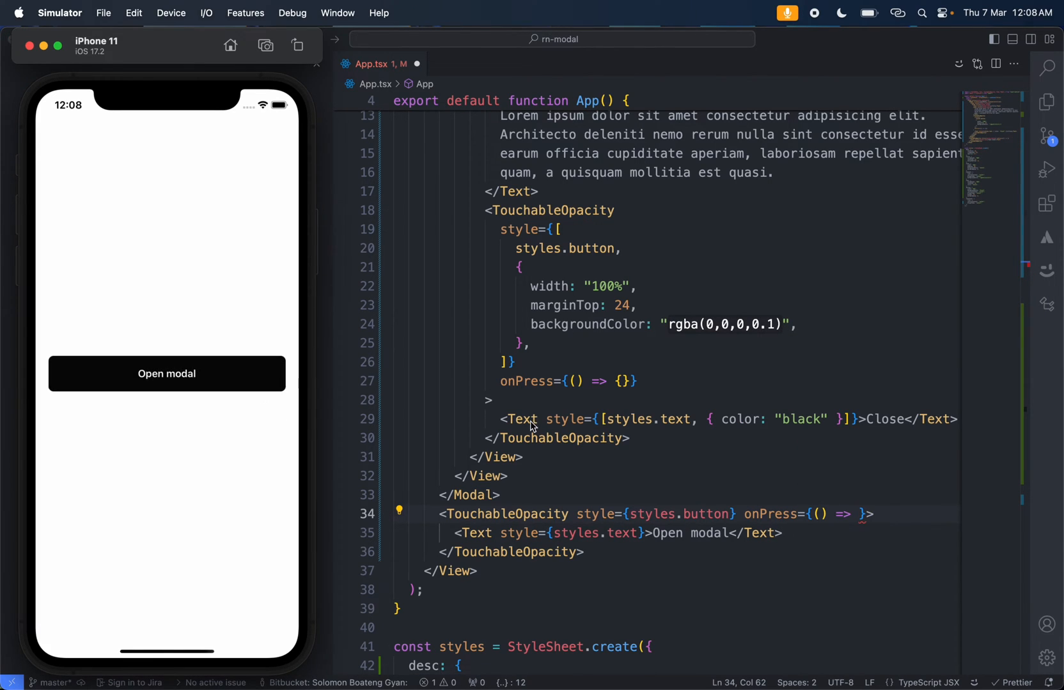
{"action": "type", "text": "setOpenModal(true)}"}
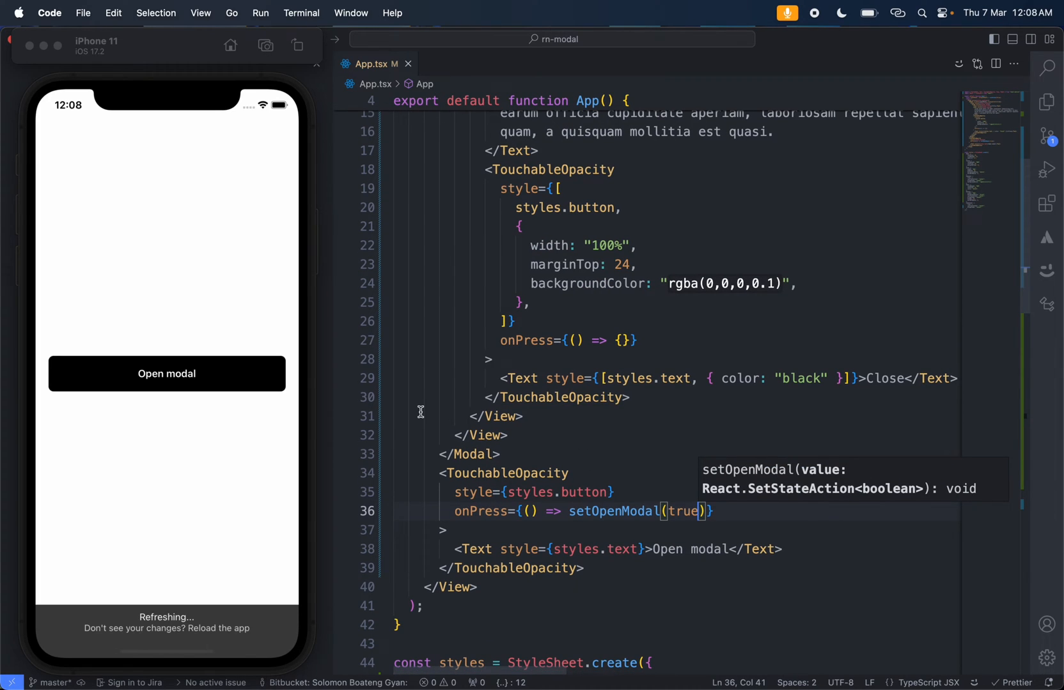
{"action": "left_click", "coordinate": [166, 373]}
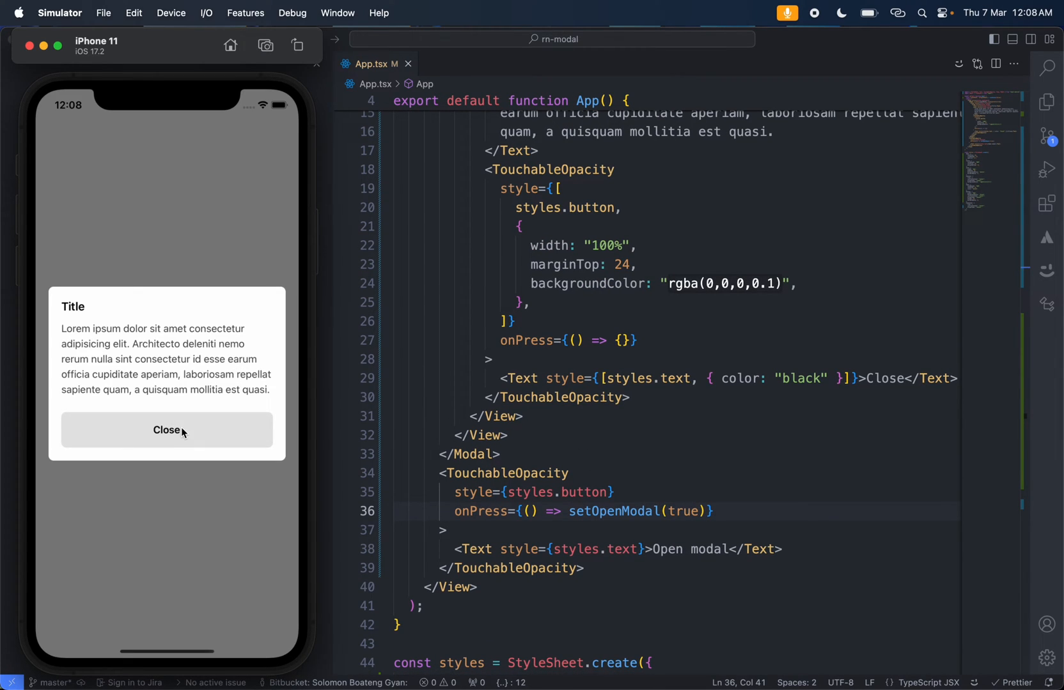
{"action": "scroll", "scroll_direction": "up", "scroll_amount": 3}
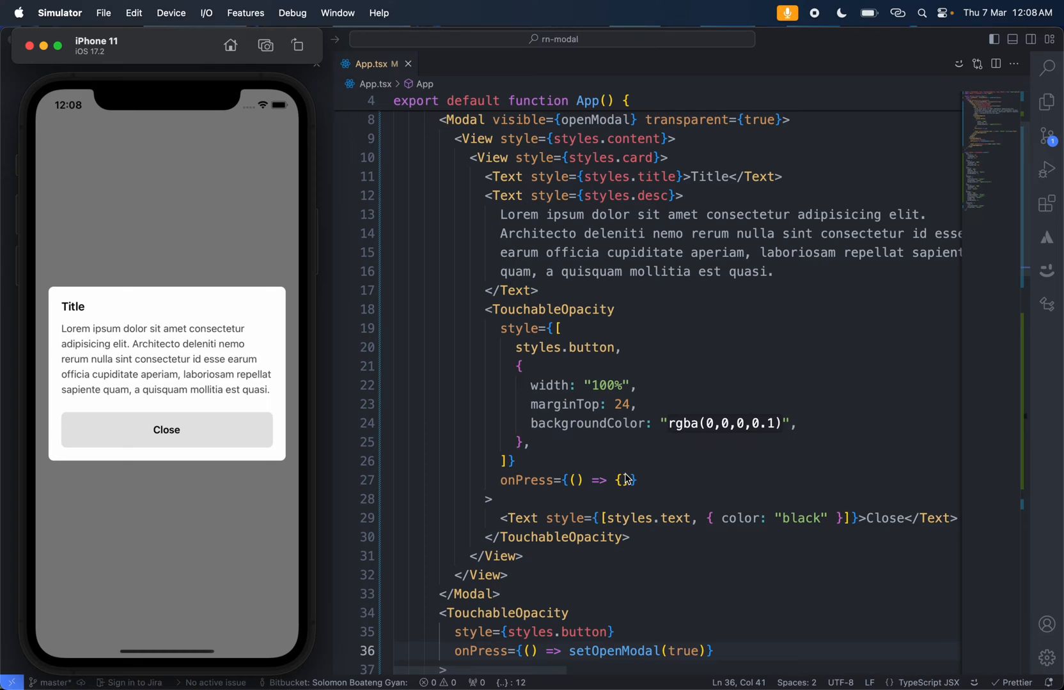
{"action": "type", "text": "setOpenModal(false"}
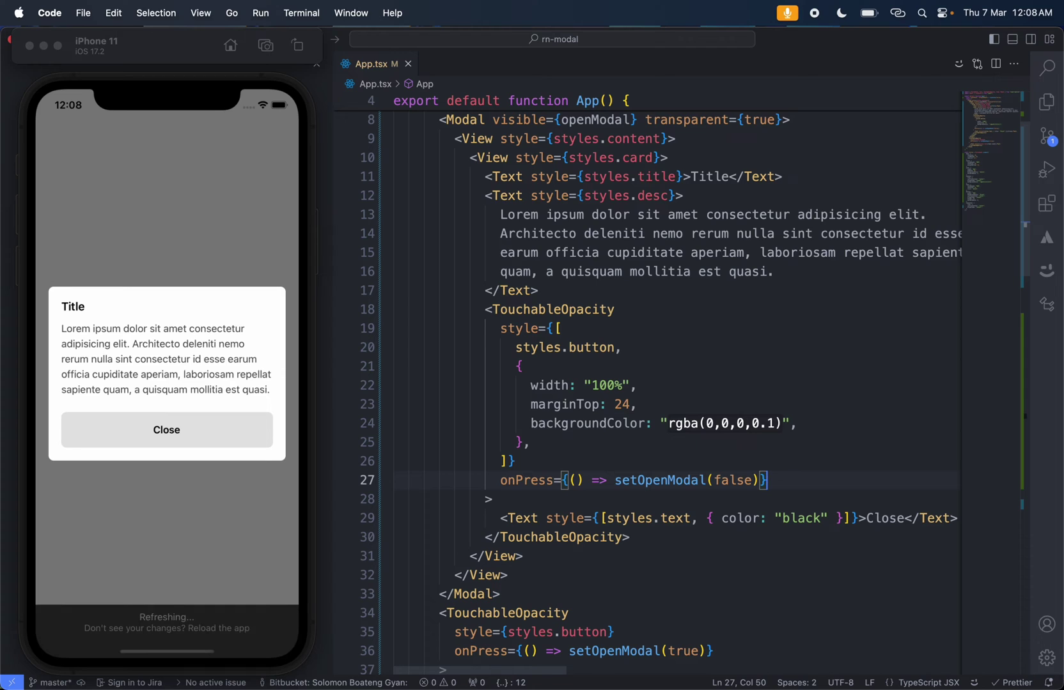
{"action": "left_click", "coordinate": [166, 430]}
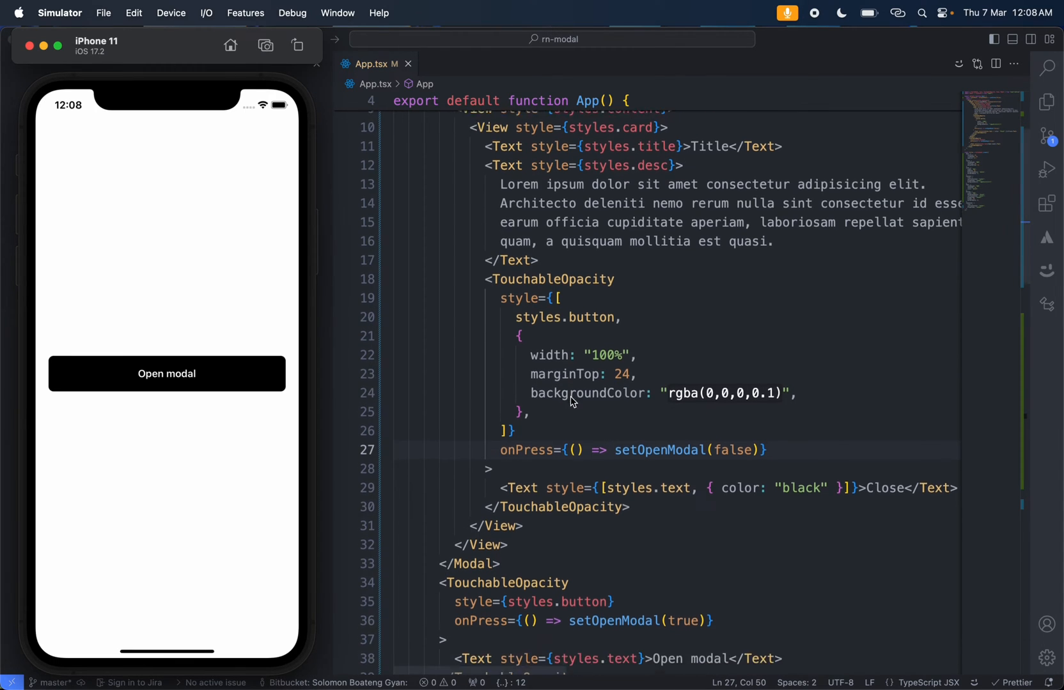
{"action": "scroll", "scroll_direction": "up", "scroll_amount": 3}
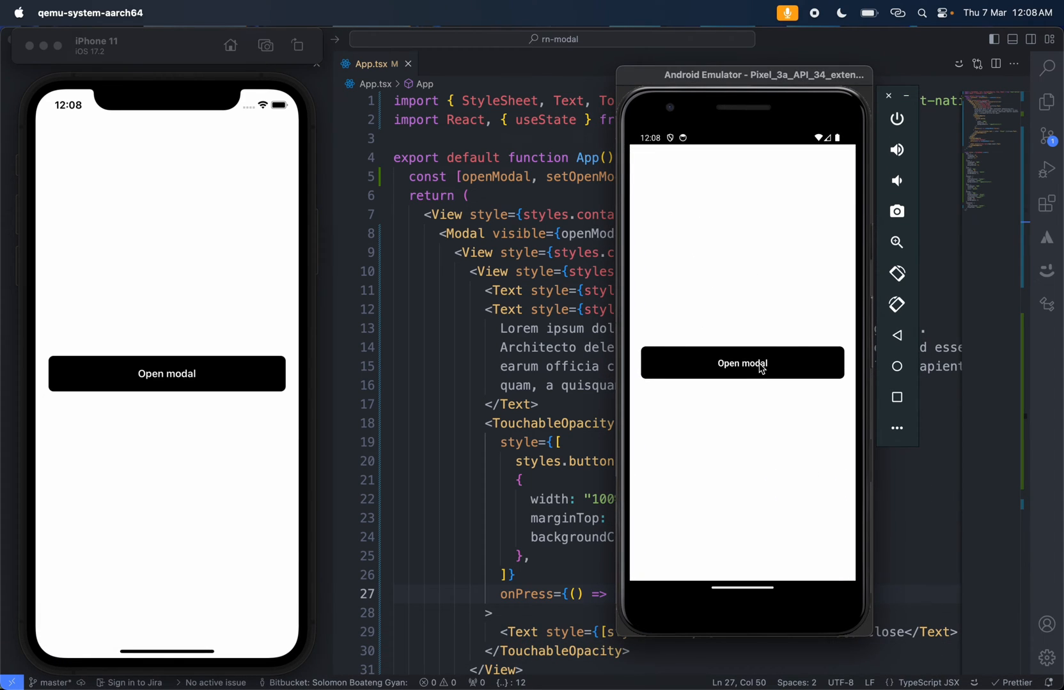
{"action": "left_click", "coordinate": [742, 362]}
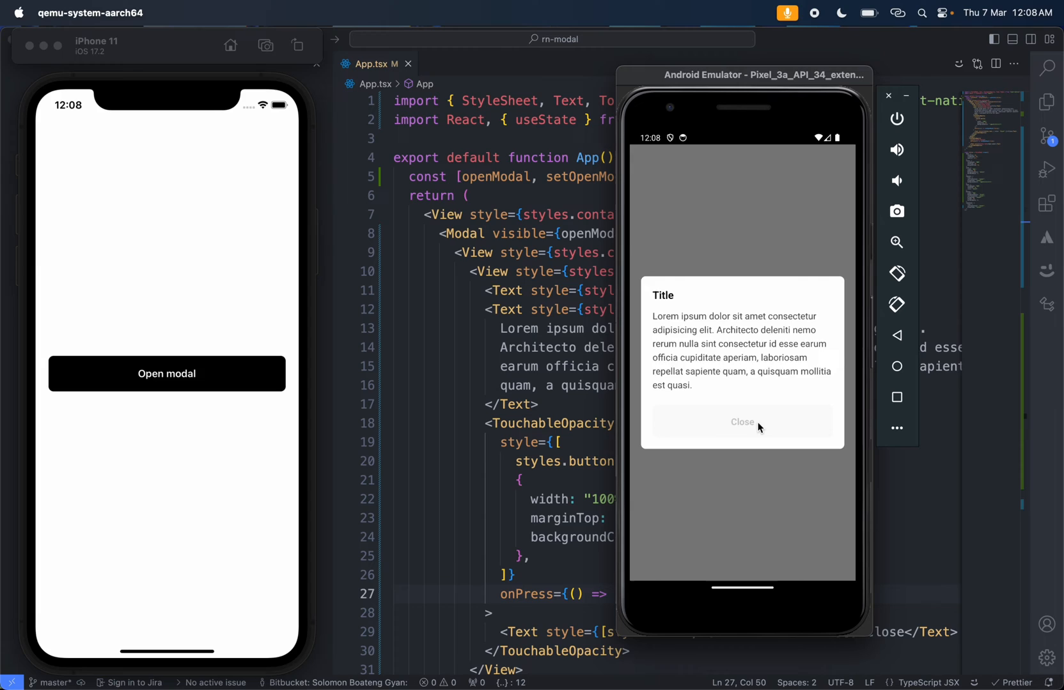
{"action": "left_click", "coordinate": [742, 420]}
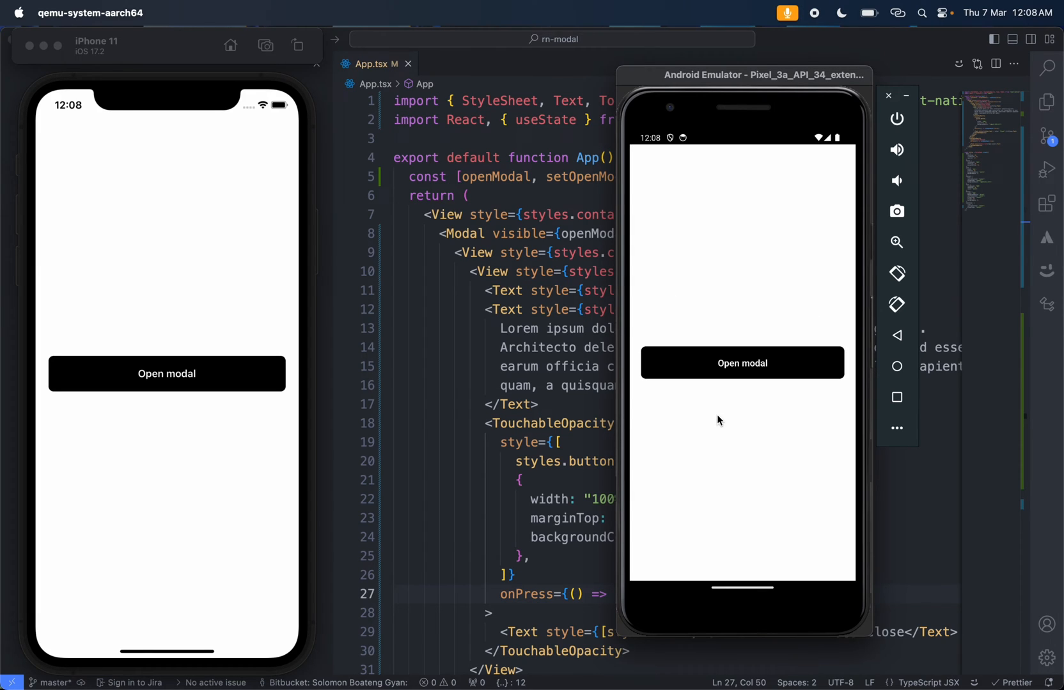
{"action": "left_click", "coordinate": [889, 95]}
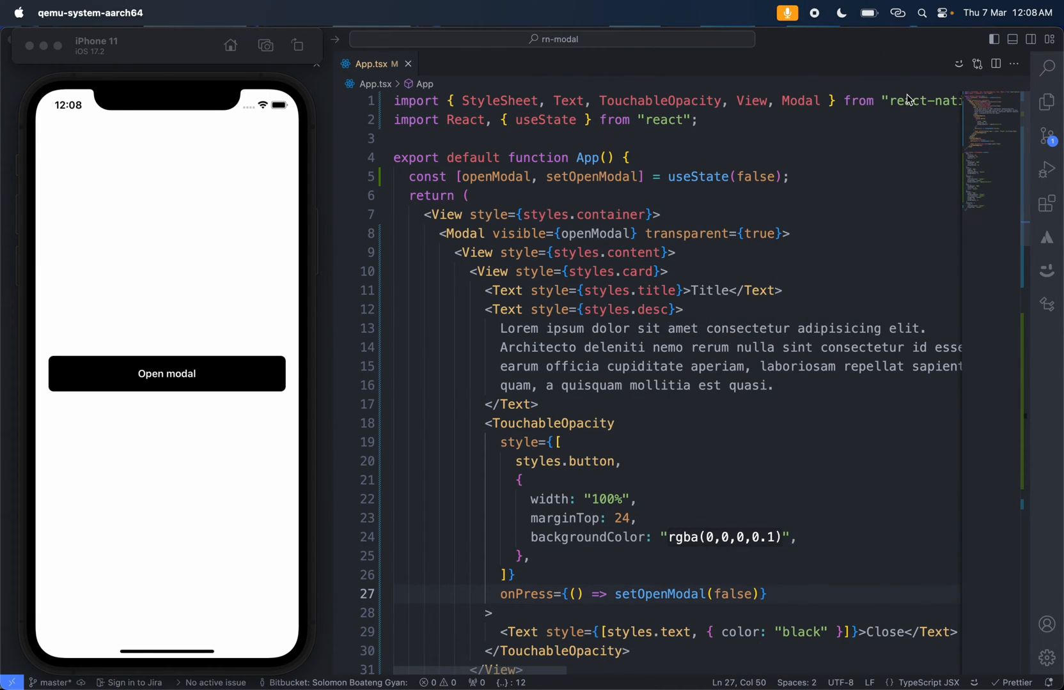
{"action": "left_click", "coordinate": [779, 233]}
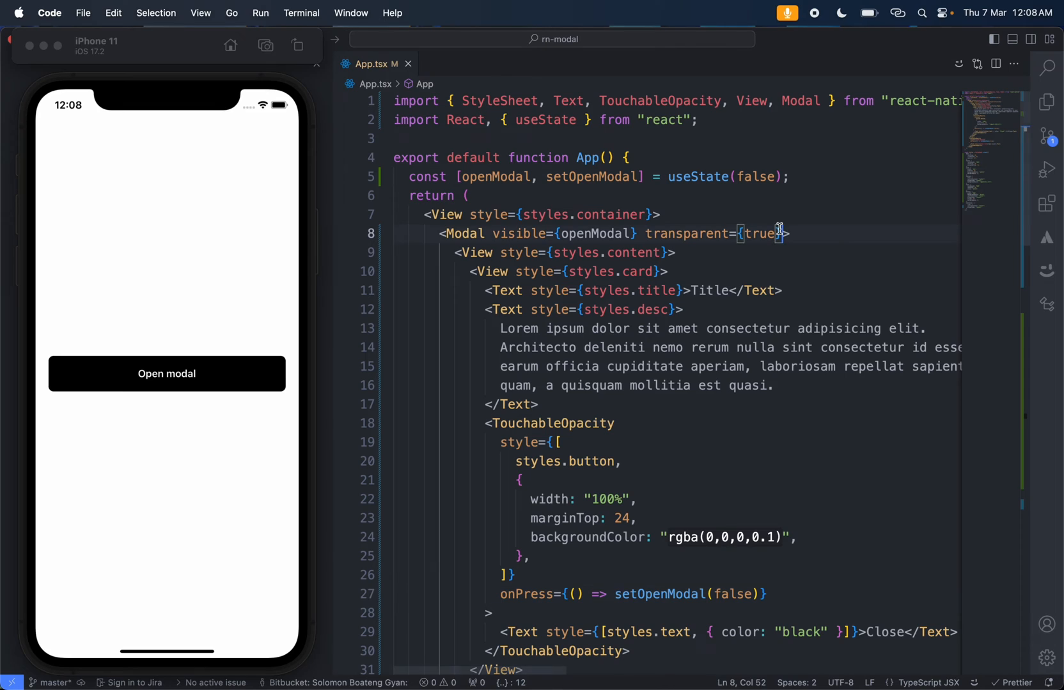
Step: Set the Modal's animationType to slide and check opening and closing on iPhone and Android
{"action": "type", "text": "animationType=\"fade\""}
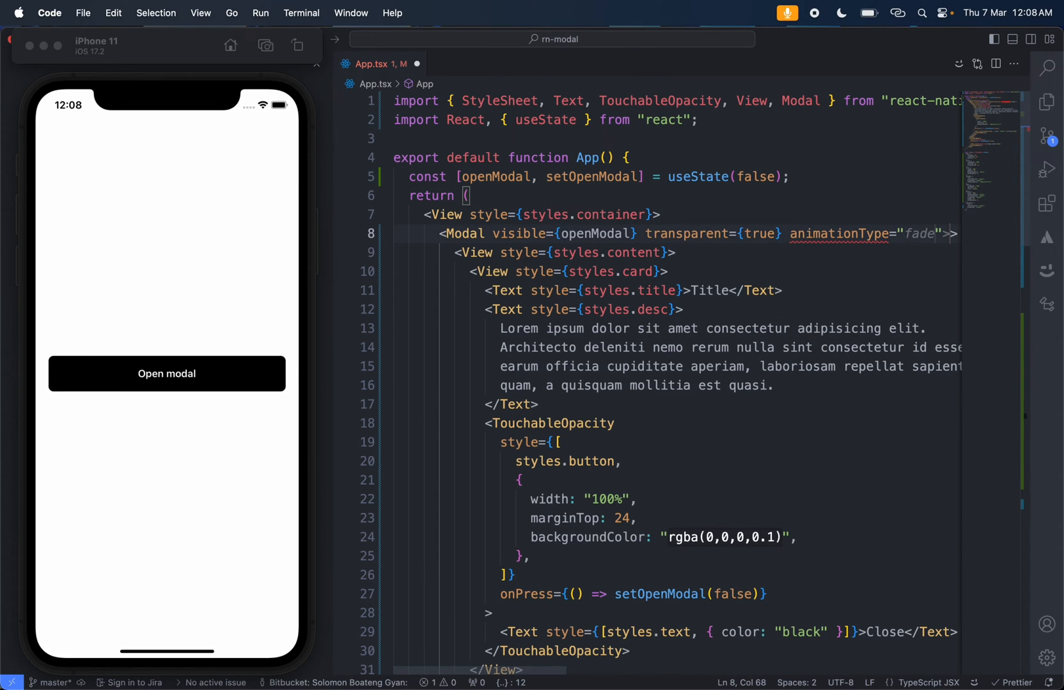
{"action": "type", "text": "slide"}
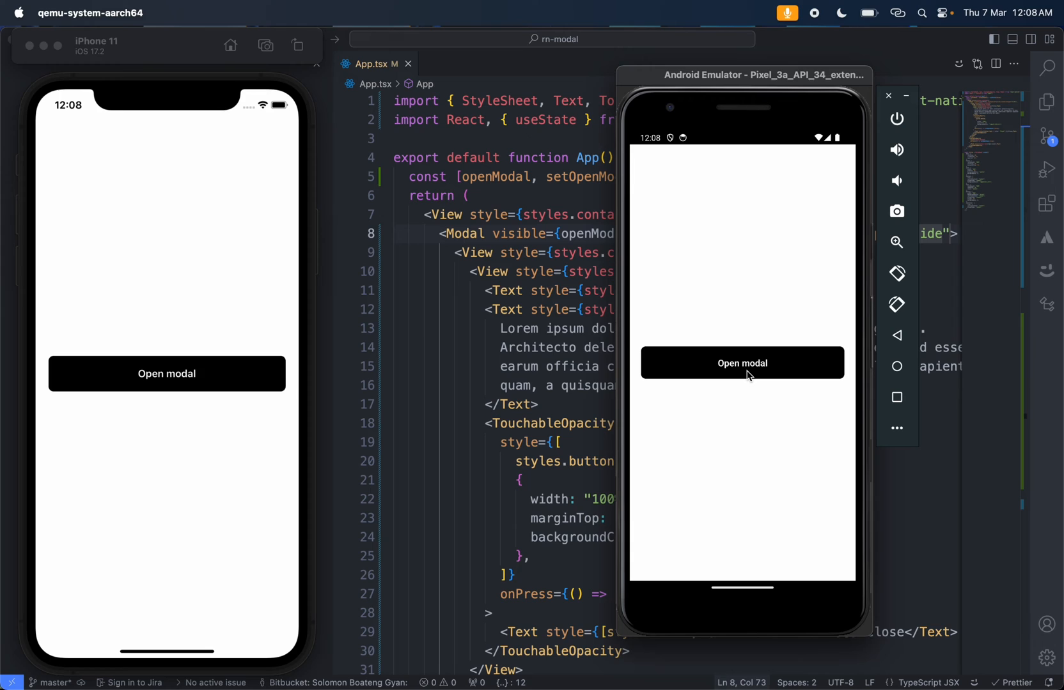
{"action": "left_click", "coordinate": [742, 362]}
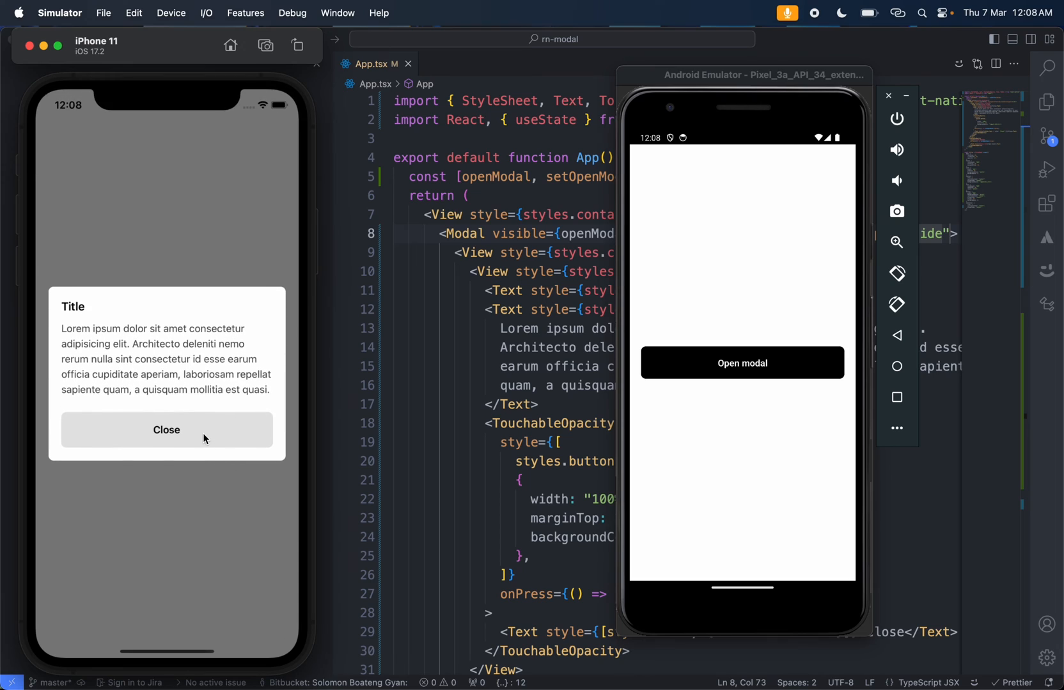
{"action": "left_click", "coordinate": [166, 429]}
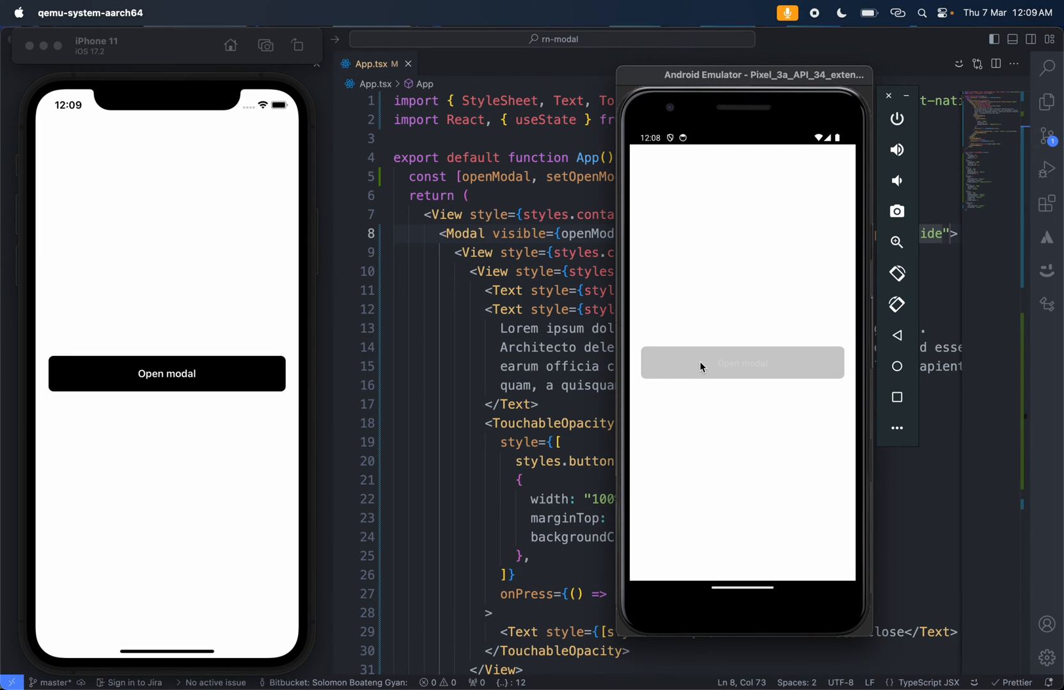
{"action": "left_click", "coordinate": [741, 362]}
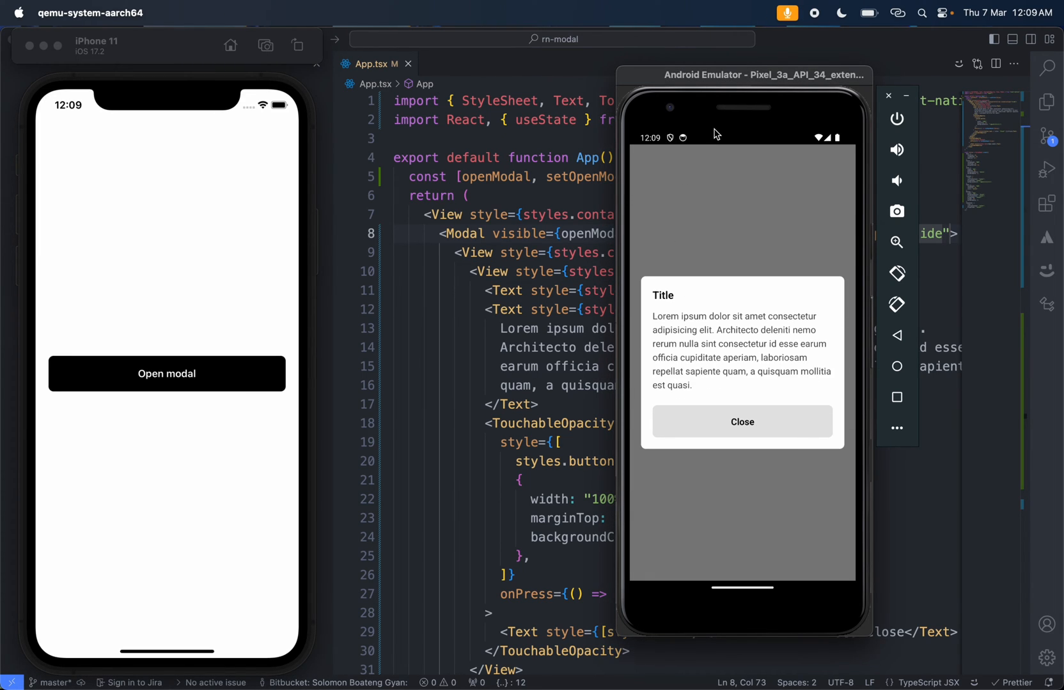
{"action": "mouse_move", "coordinate": [739, 138]}
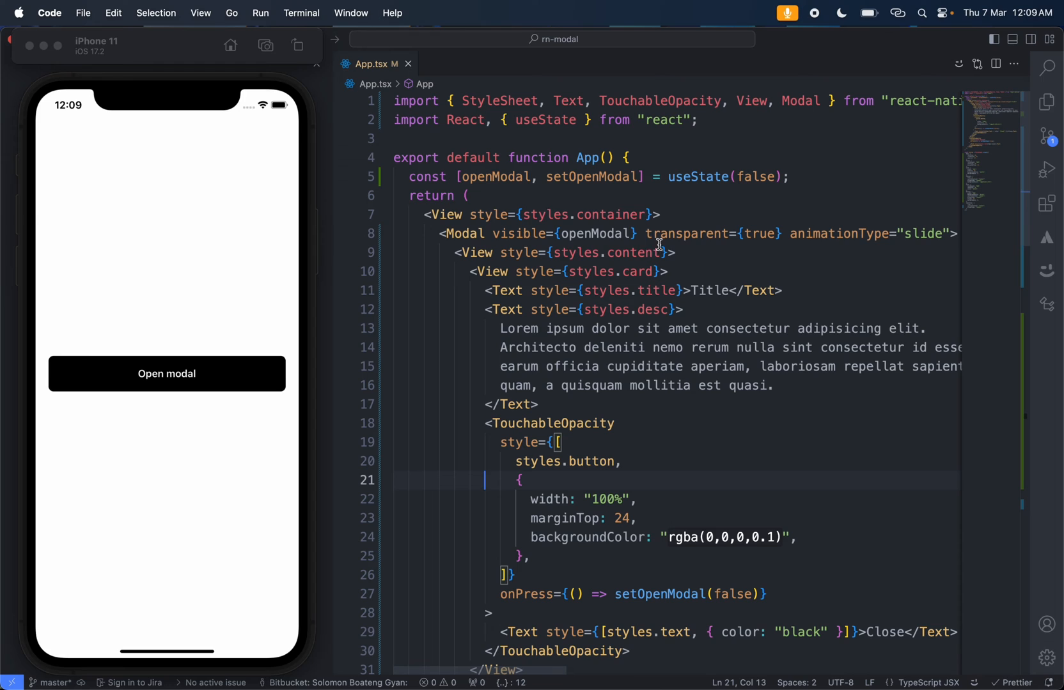
Step: Split the Modal props onto lines and add <StatusBar style="auto" /> imported from expo-status-bar
{"action": "type", "text": "statusBarTranslucent={true"}
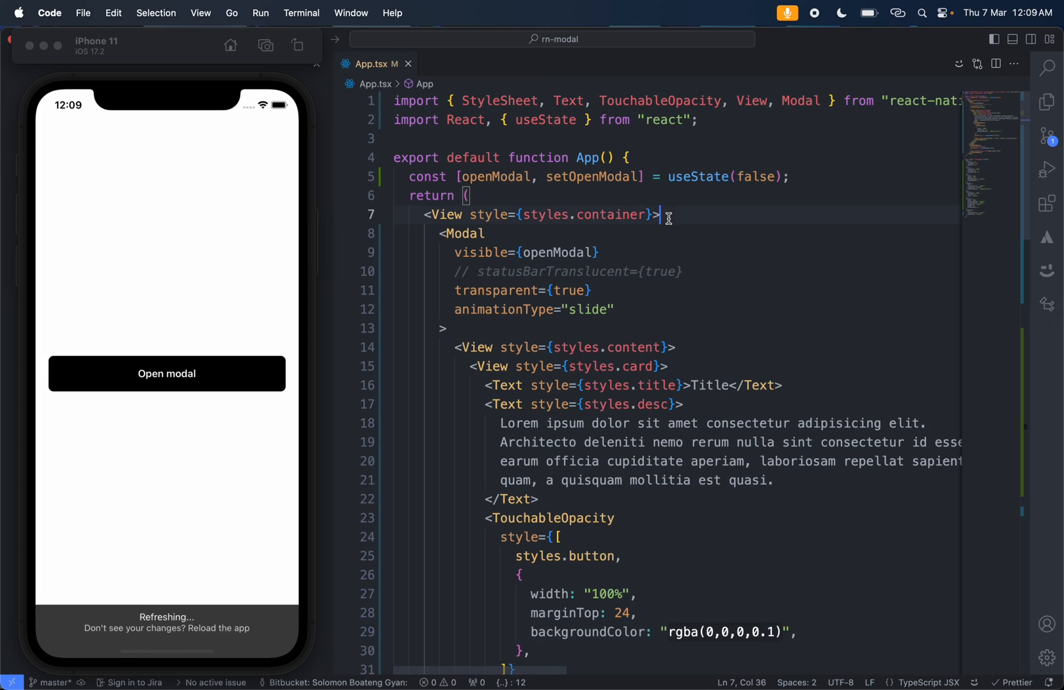
{"action": "type", "text": "<Status"}
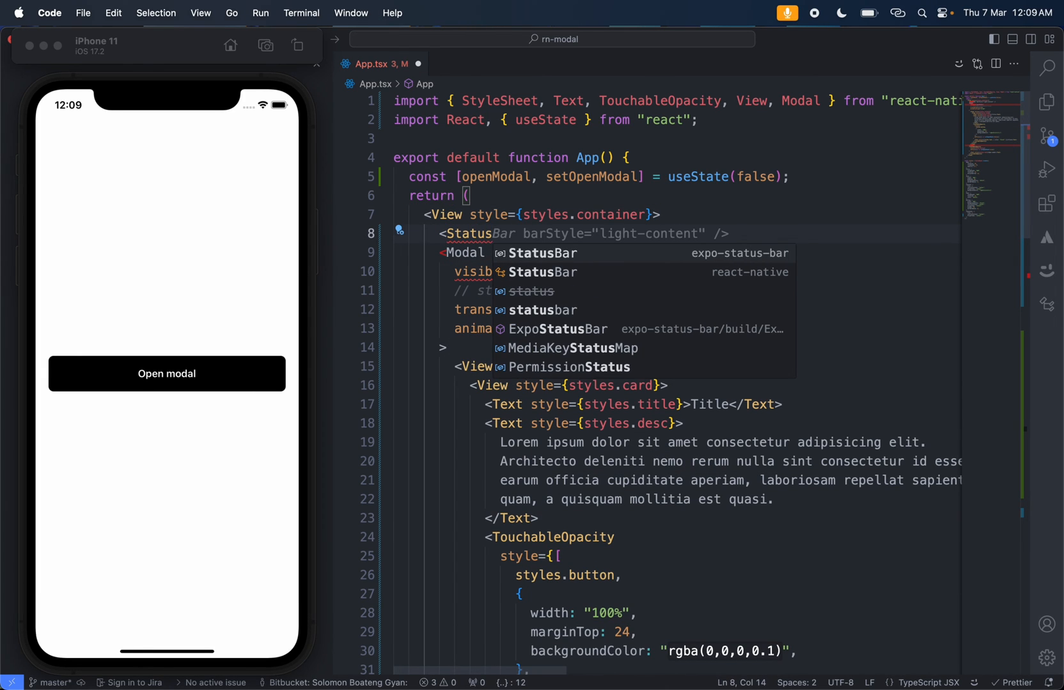
{"action": "left_click", "coordinate": [538, 253]}
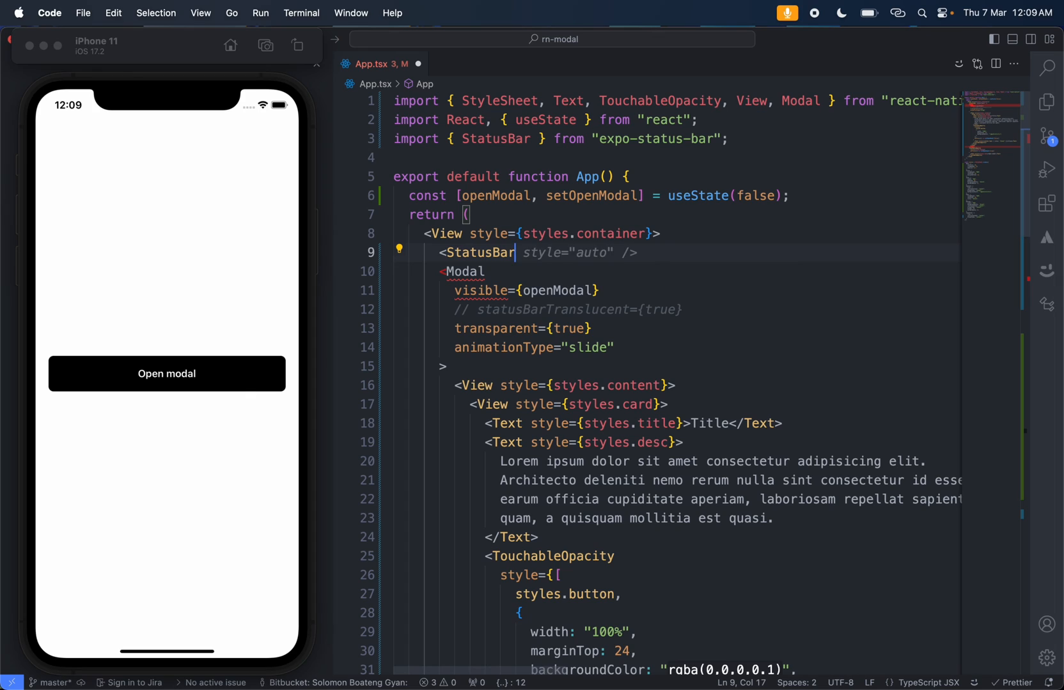
{"action": "key", "text": "Backspace"}
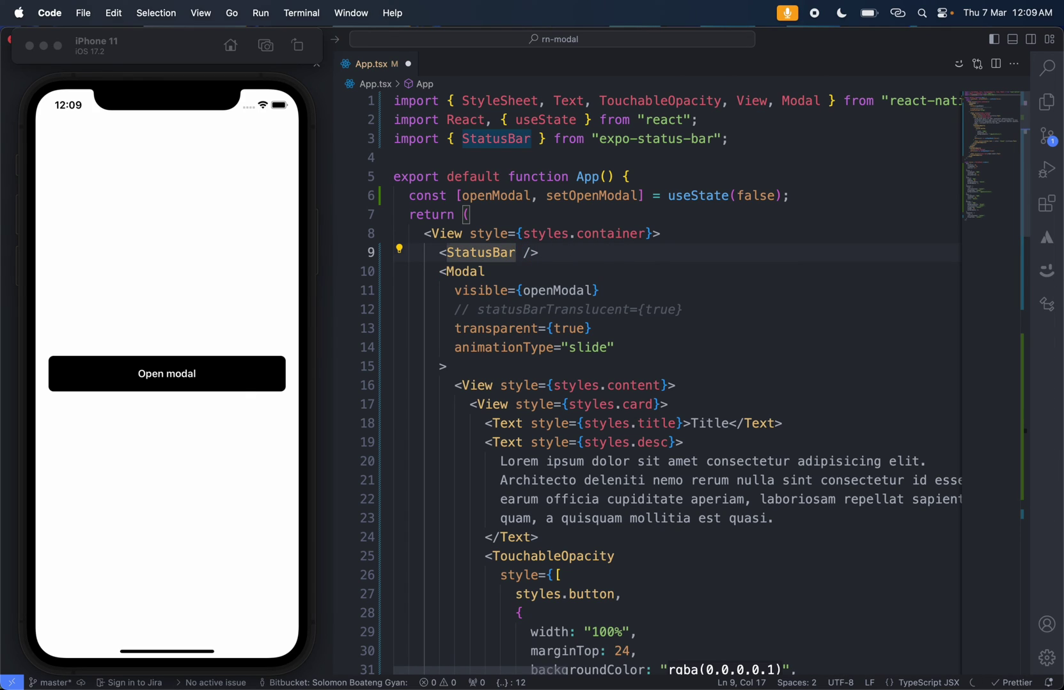
{"action": "type", "text": "style=\"auto\""}
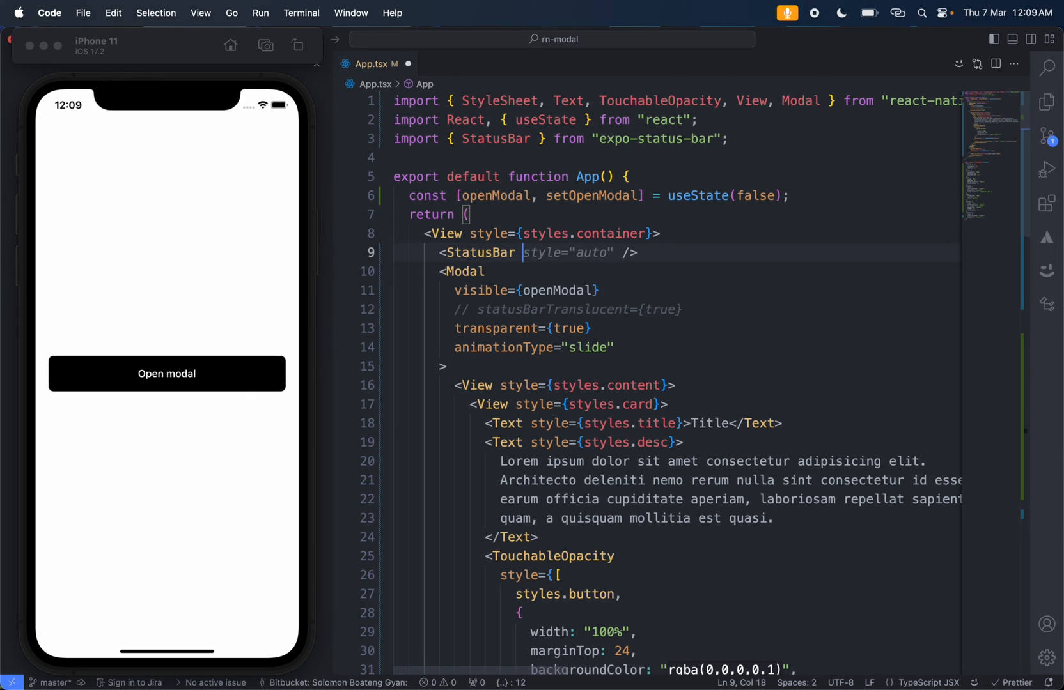
{"action": "left_click", "coordinate": [634, 252]}
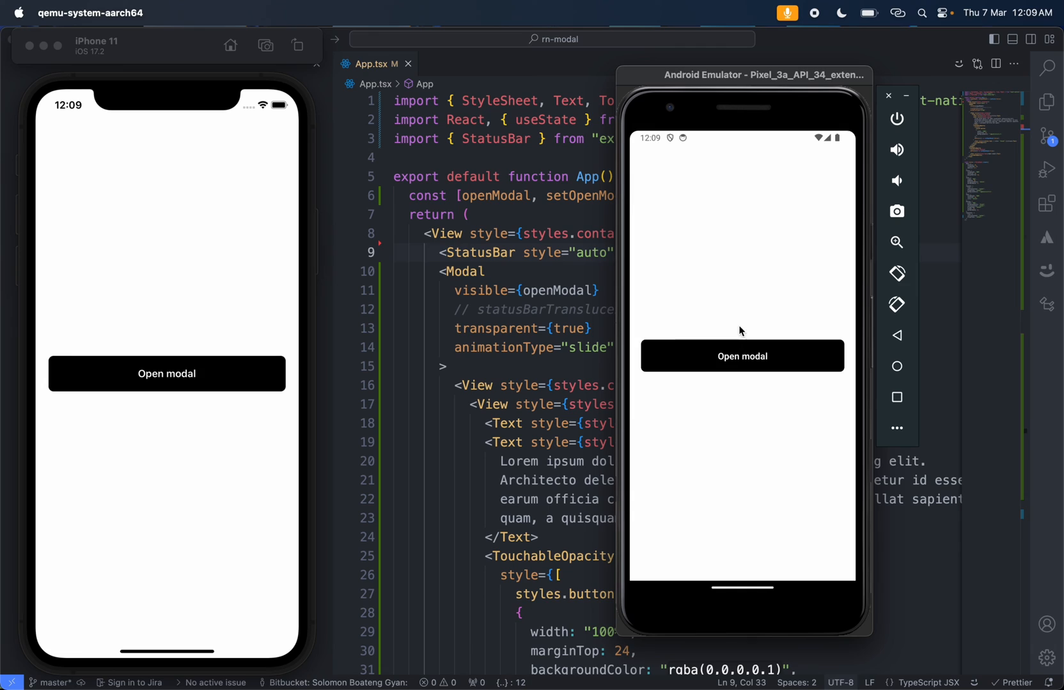
Step: With statusBarTranslucent={true}, open the modal on Android to check the backdrop covers the status bar, then close it on iPhone
{"action": "left_click", "coordinate": [741, 356]}
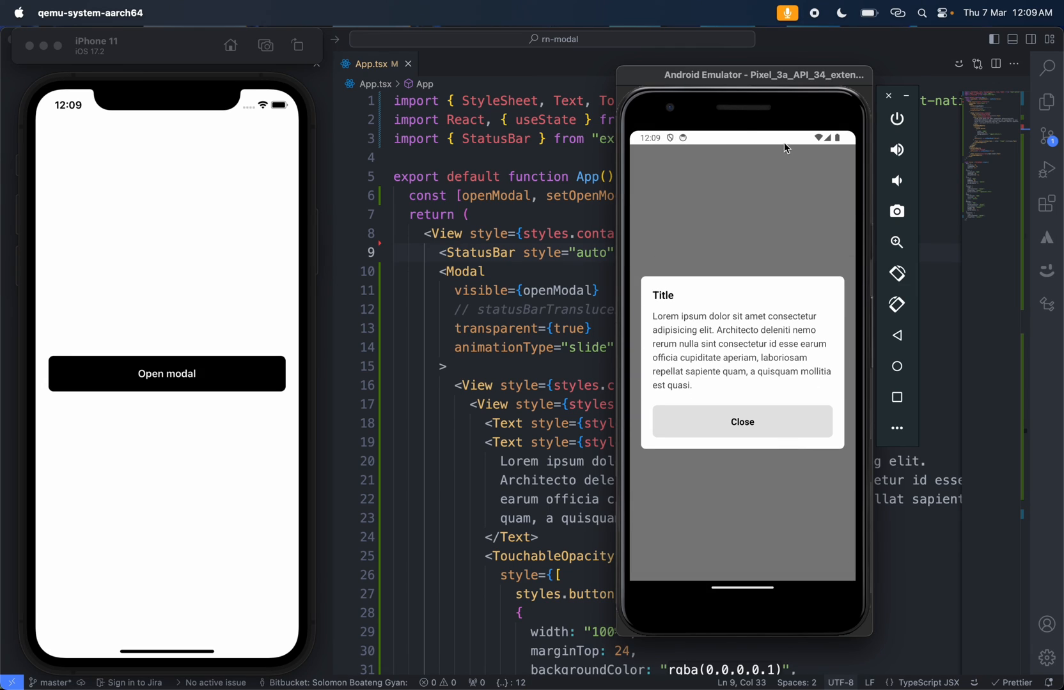
{"action": "mouse_move", "coordinate": [785, 144]}
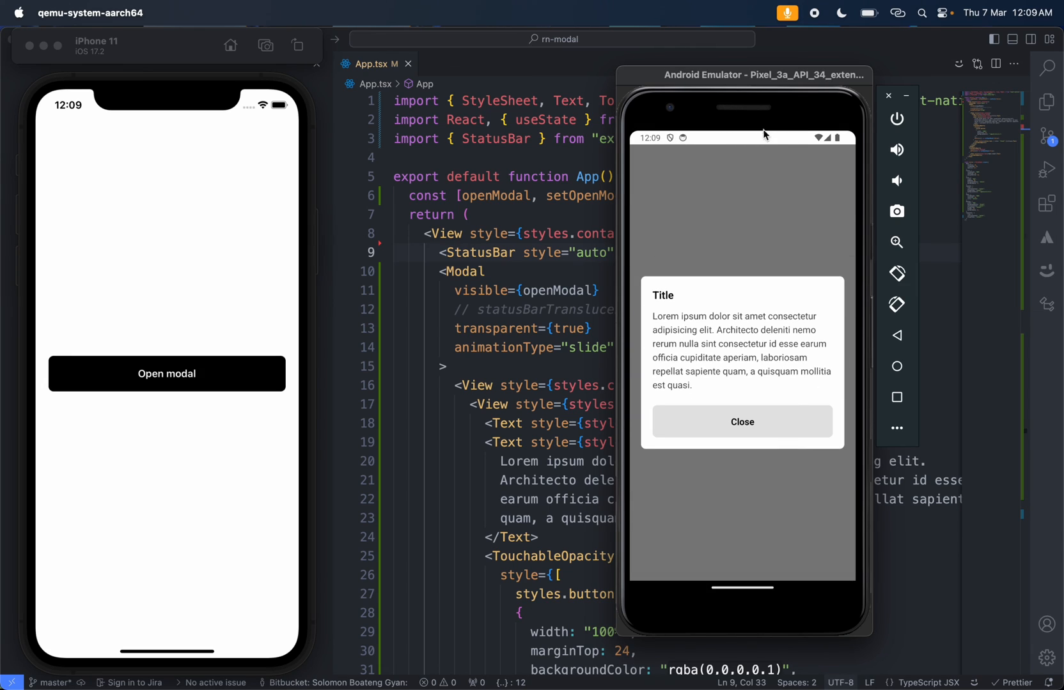
{"action": "mouse_move", "coordinate": [624, 311]}
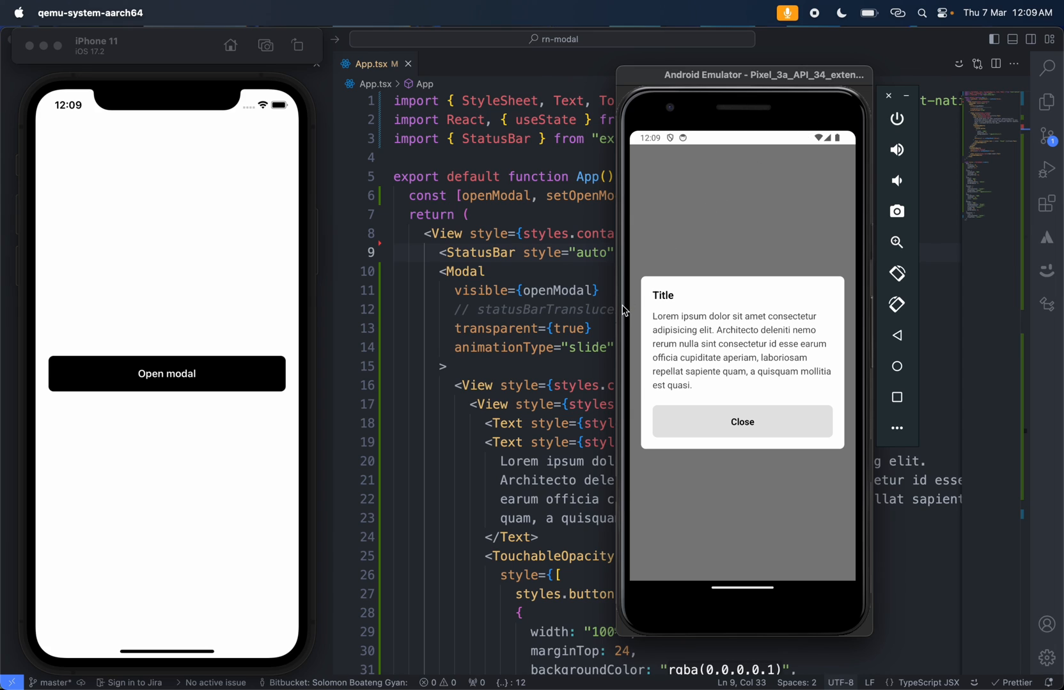
{"action": "mouse_move", "coordinate": [707, 75]}
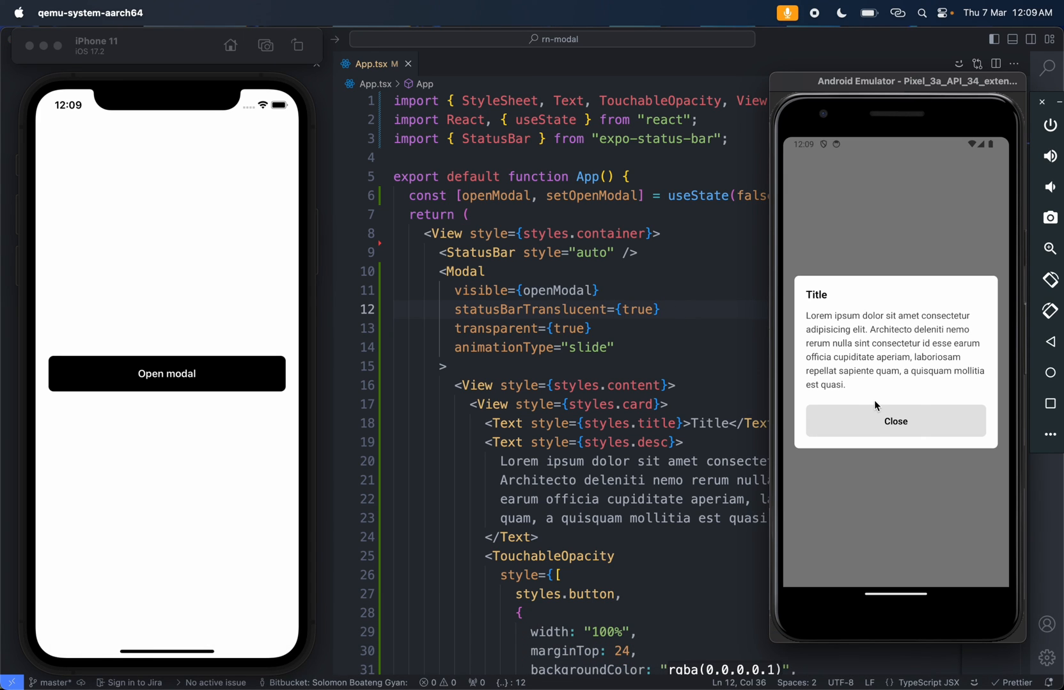
{"action": "mouse_move", "coordinate": [895, 438]}
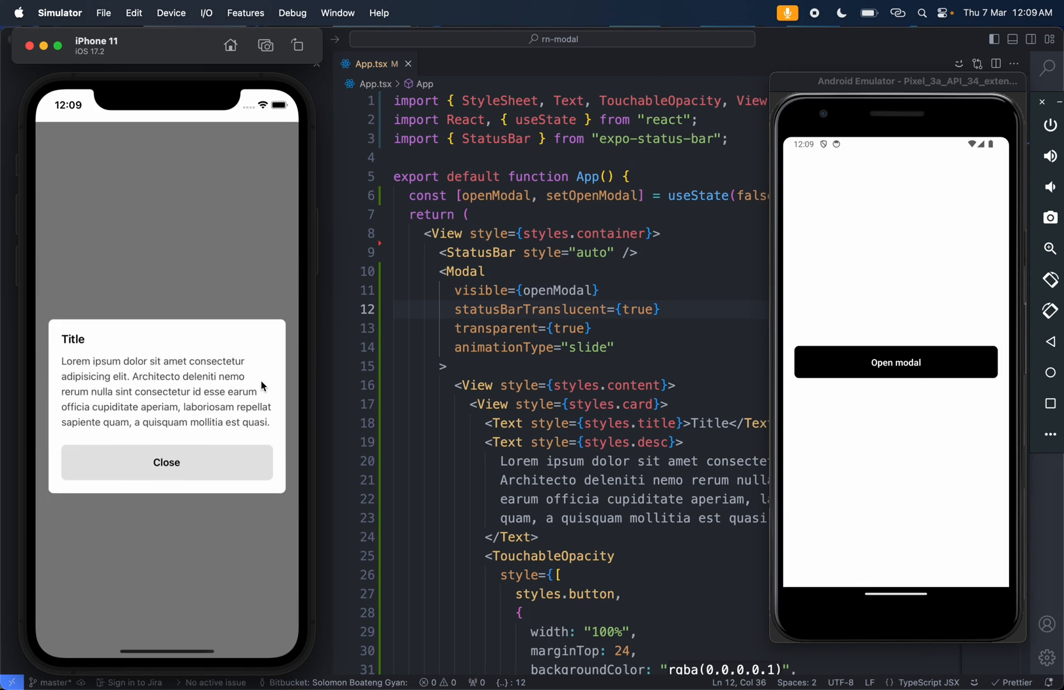
{"action": "left_click", "coordinate": [166, 463]}
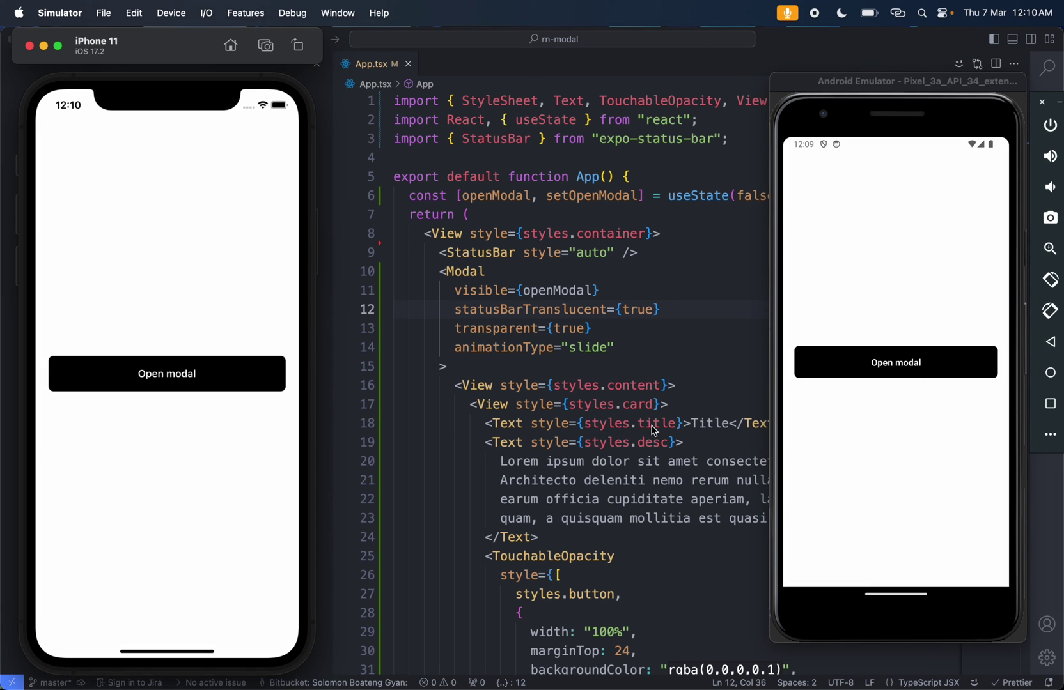